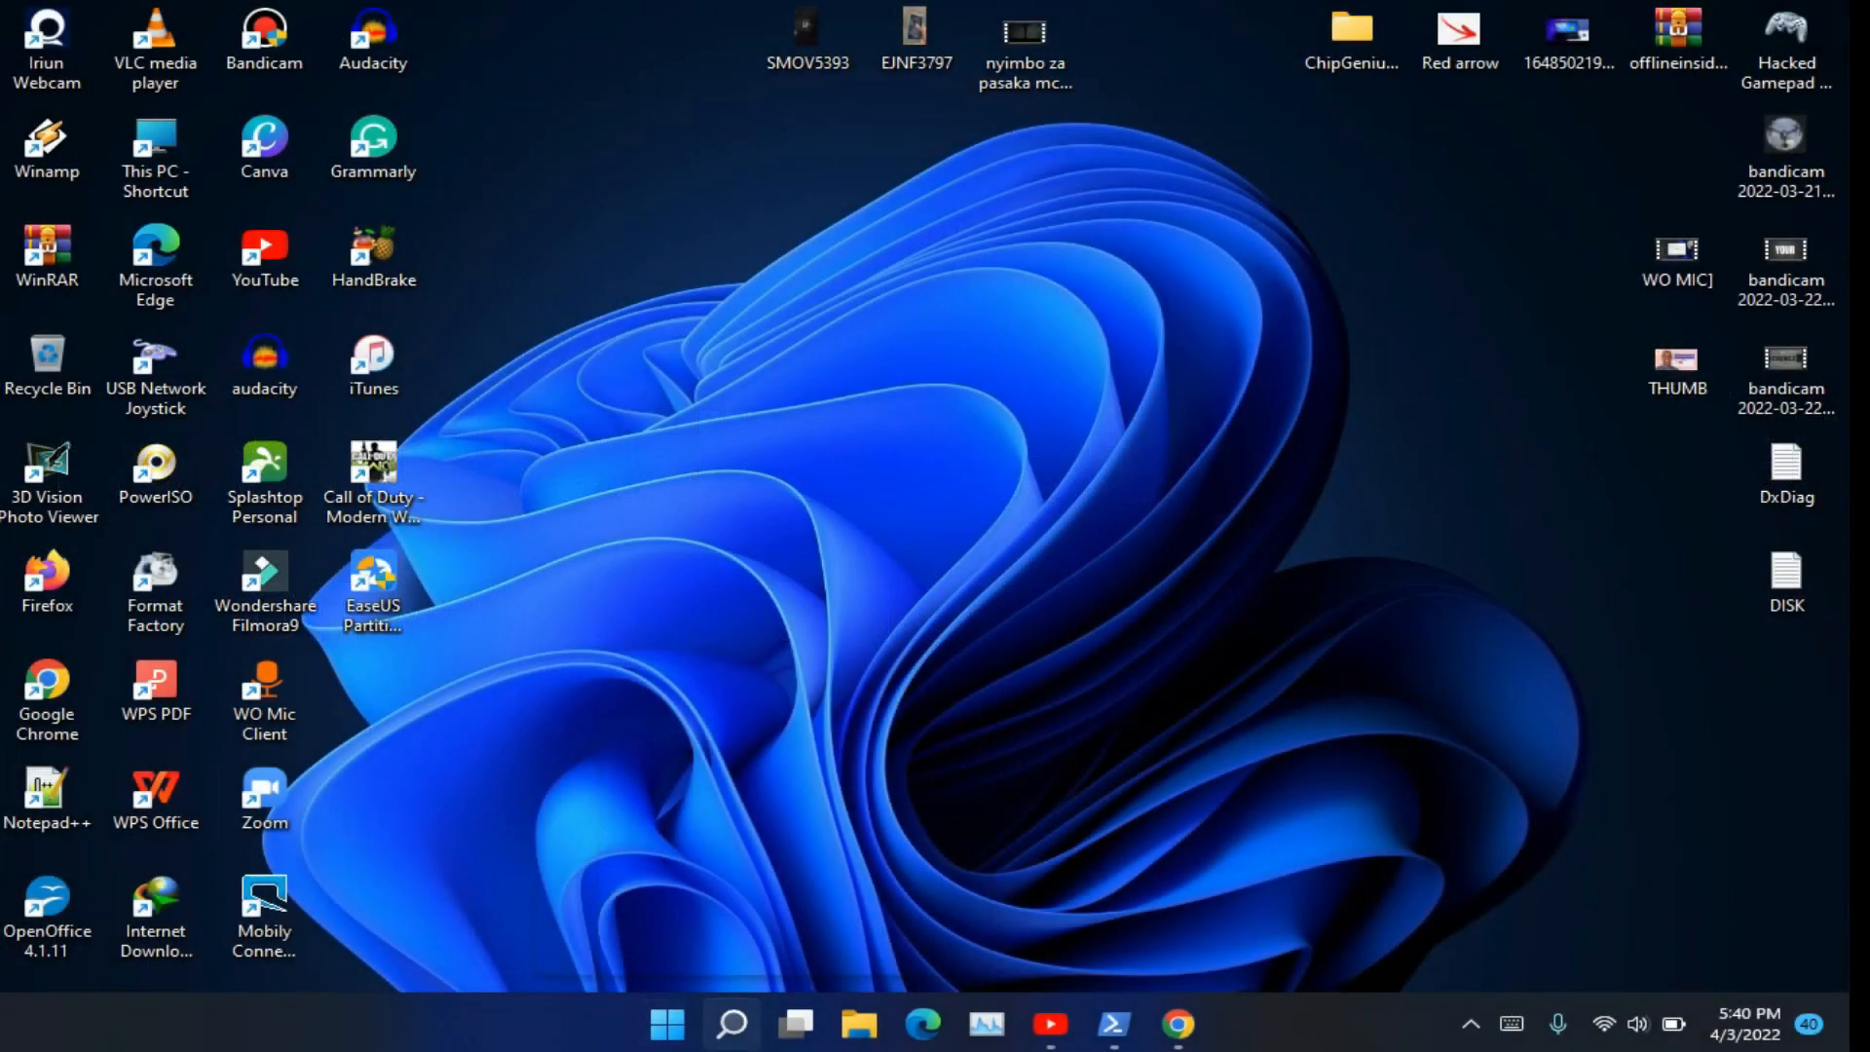
- Launch Windows PowerShell as administrator from Start search and accept the UAC prompt
{"action": "left_click", "coordinate": [731, 1023]}
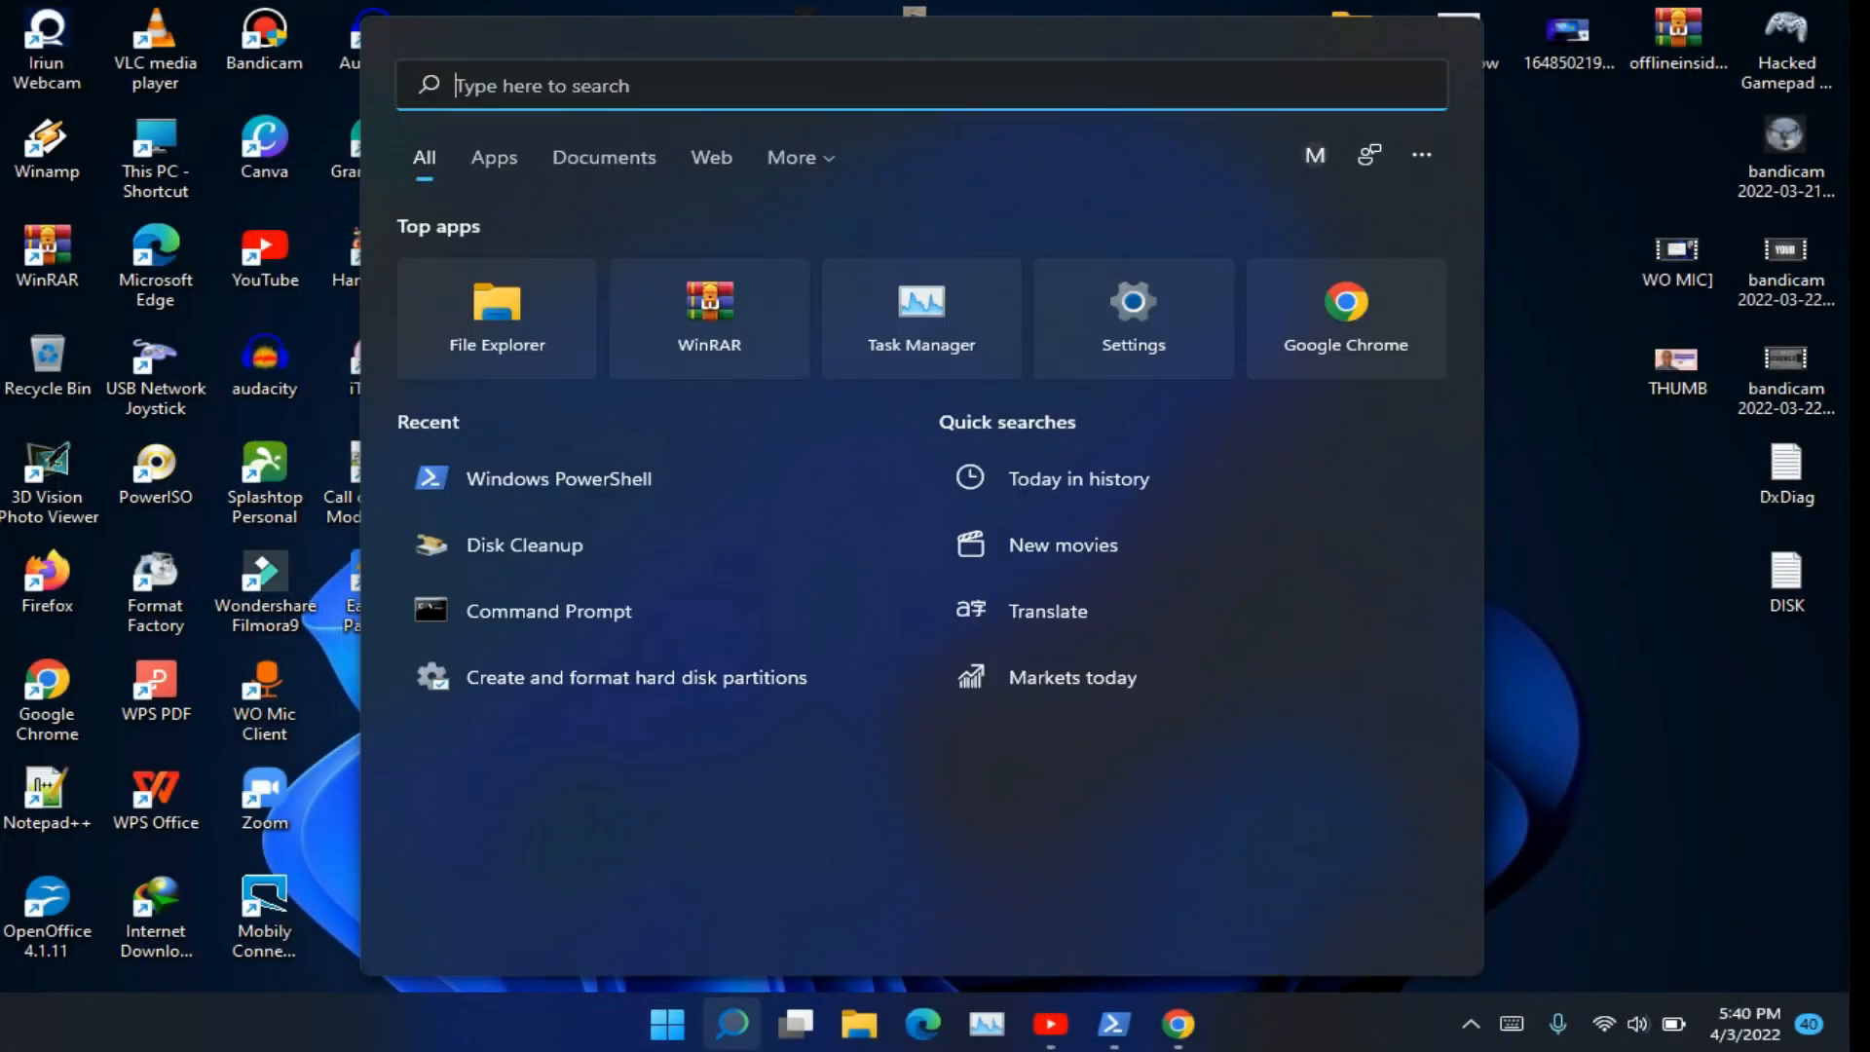
{"action": "right_click", "coordinate": [559, 479]}
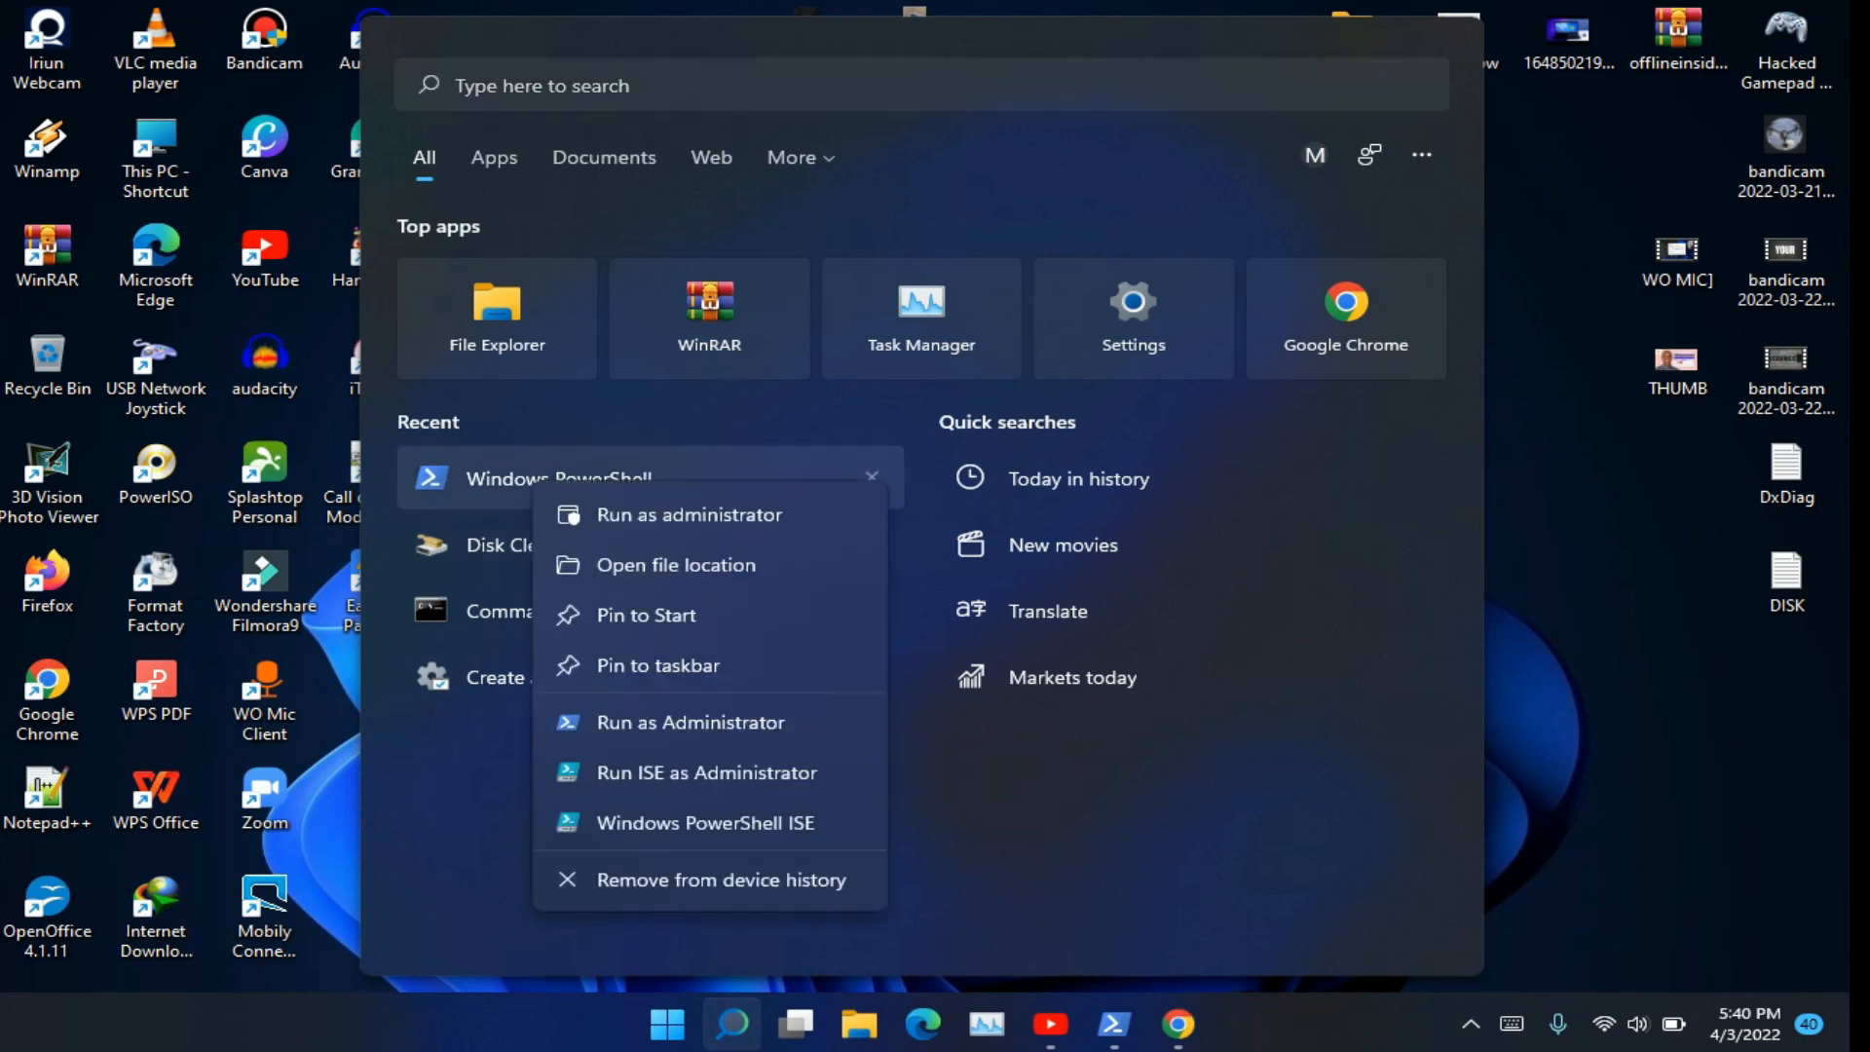
{"action": "mouse_move", "coordinate": [688, 514]}
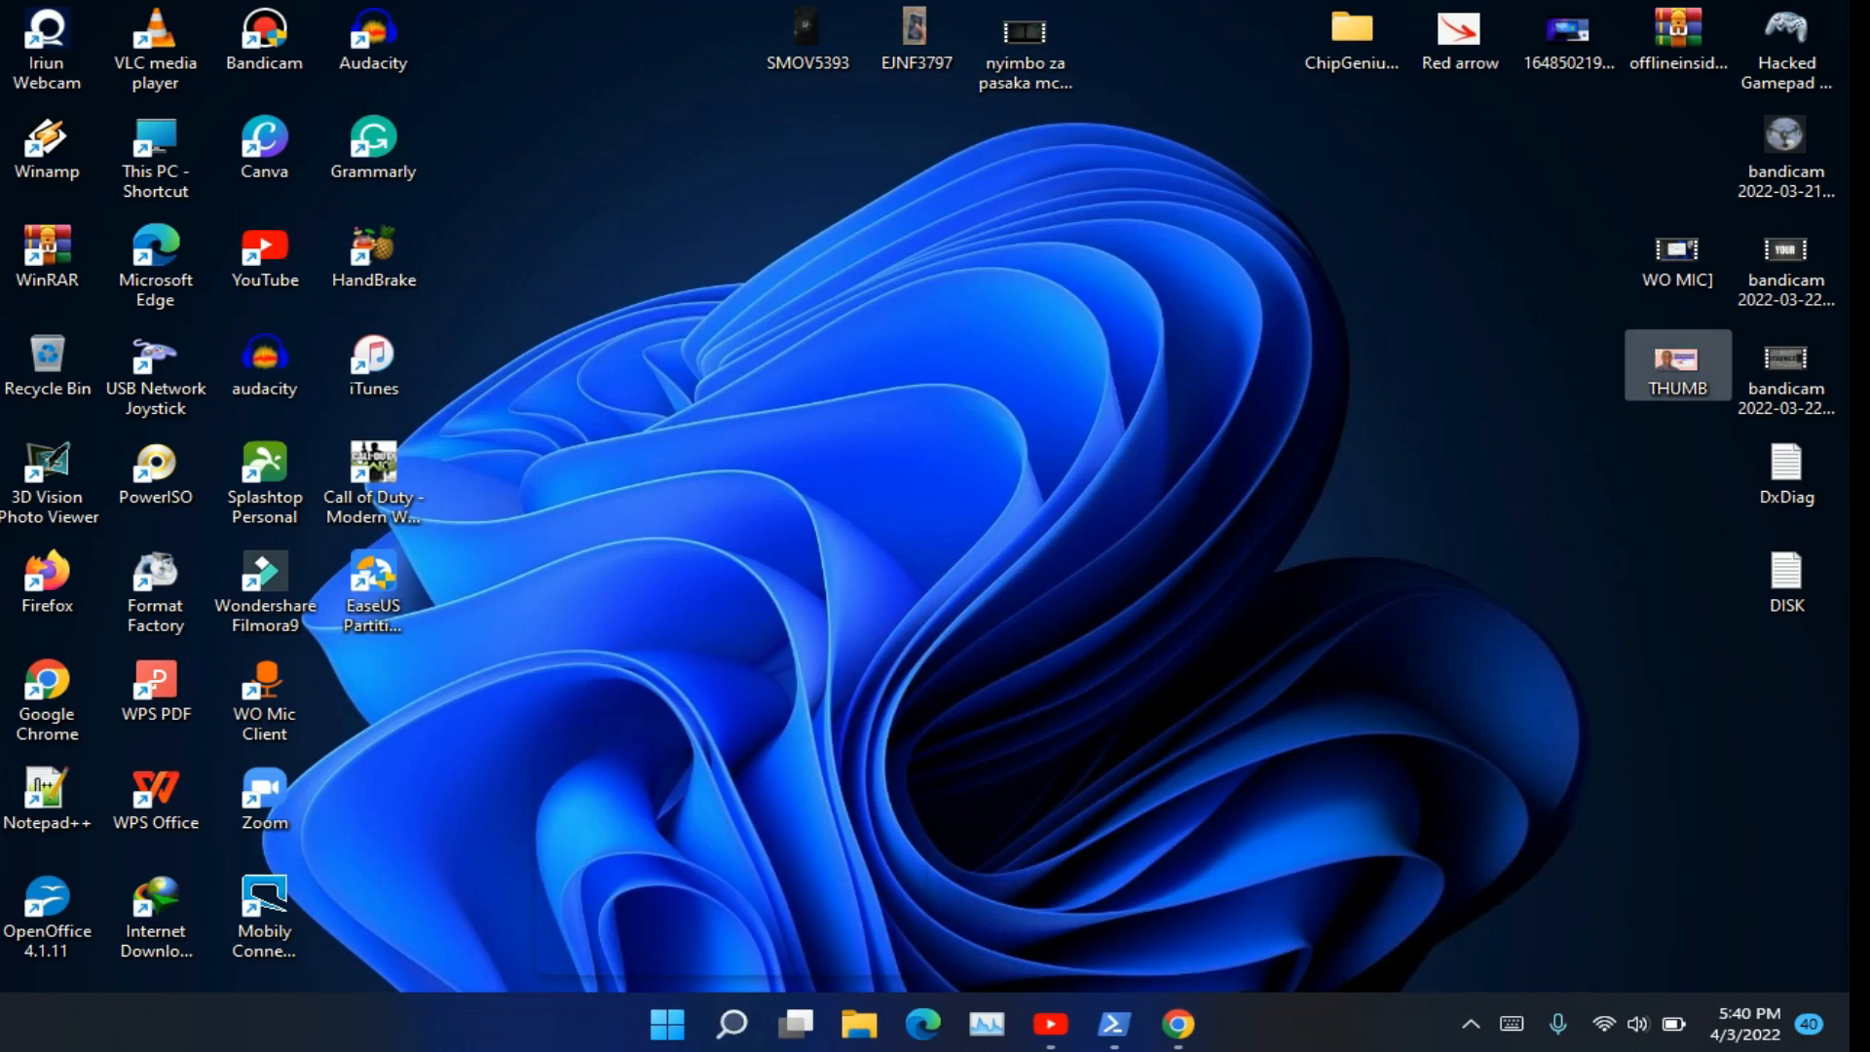
{"action": "left_click", "coordinate": [1110, 1025]}
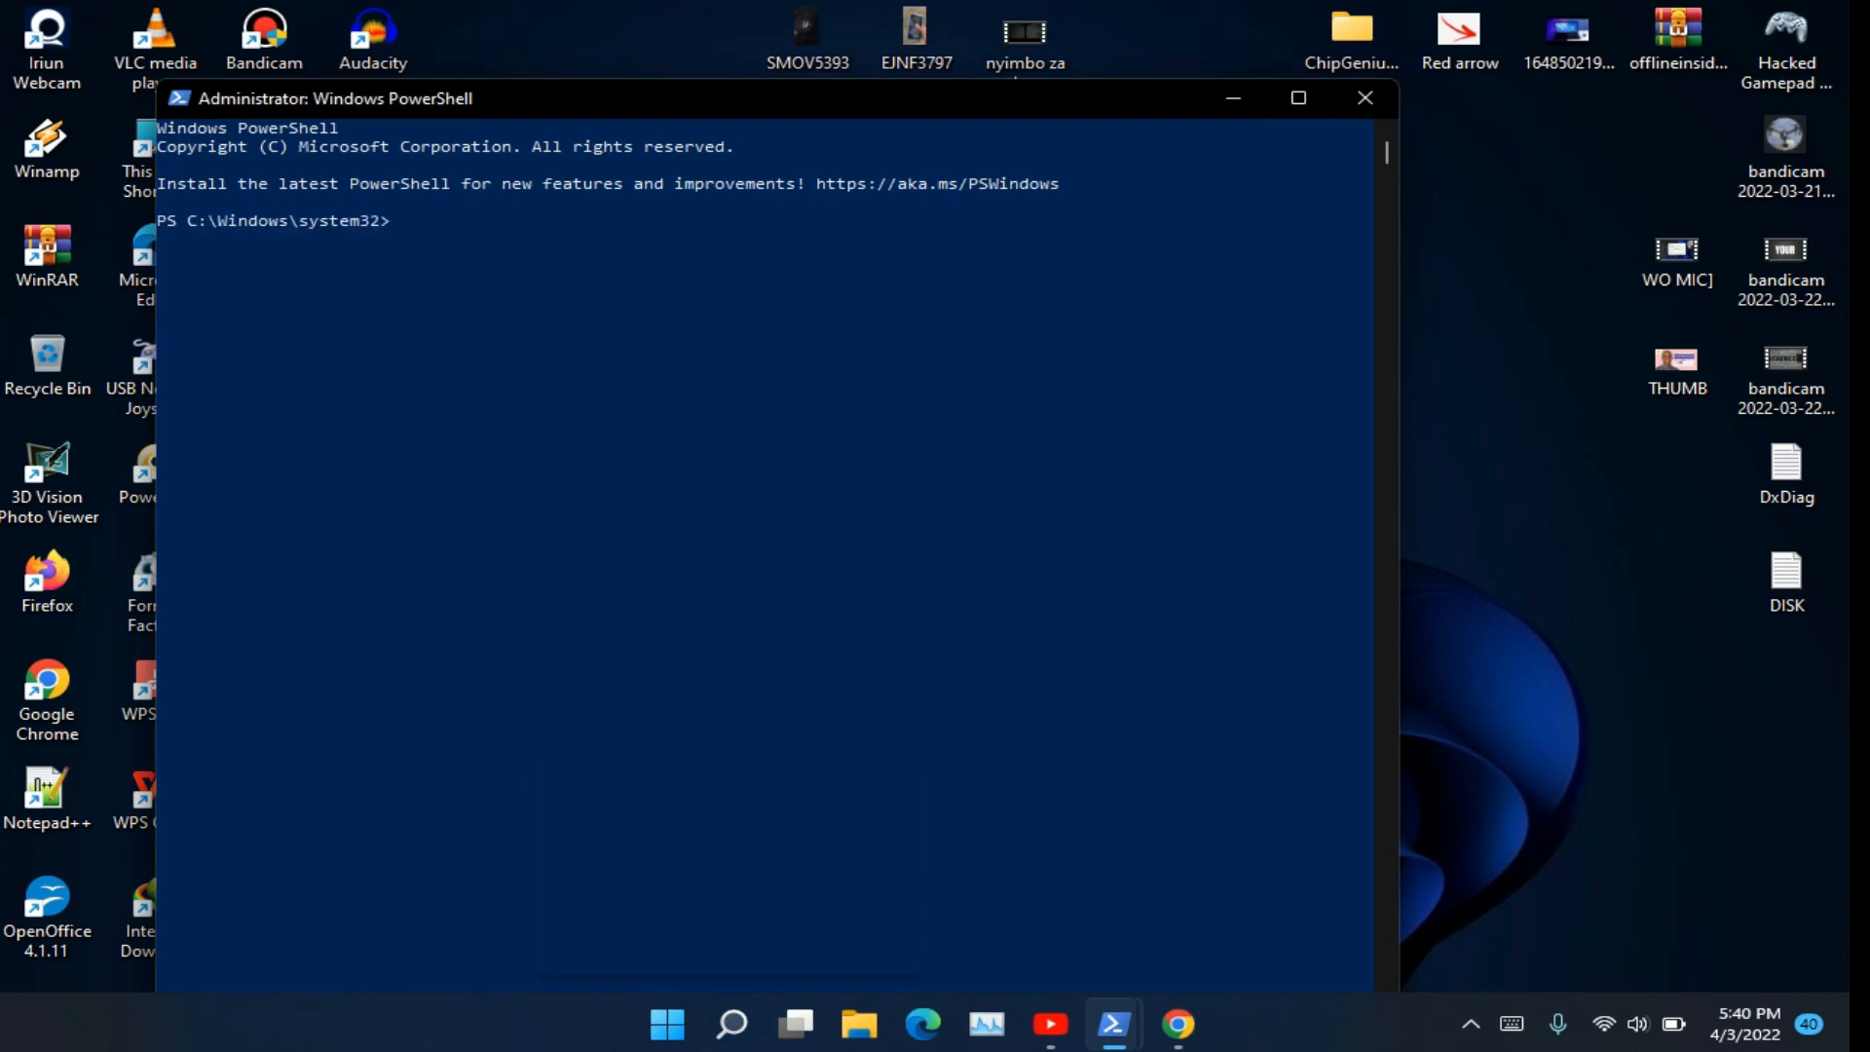
{"action": "double_click", "coordinate": [936, 183]}
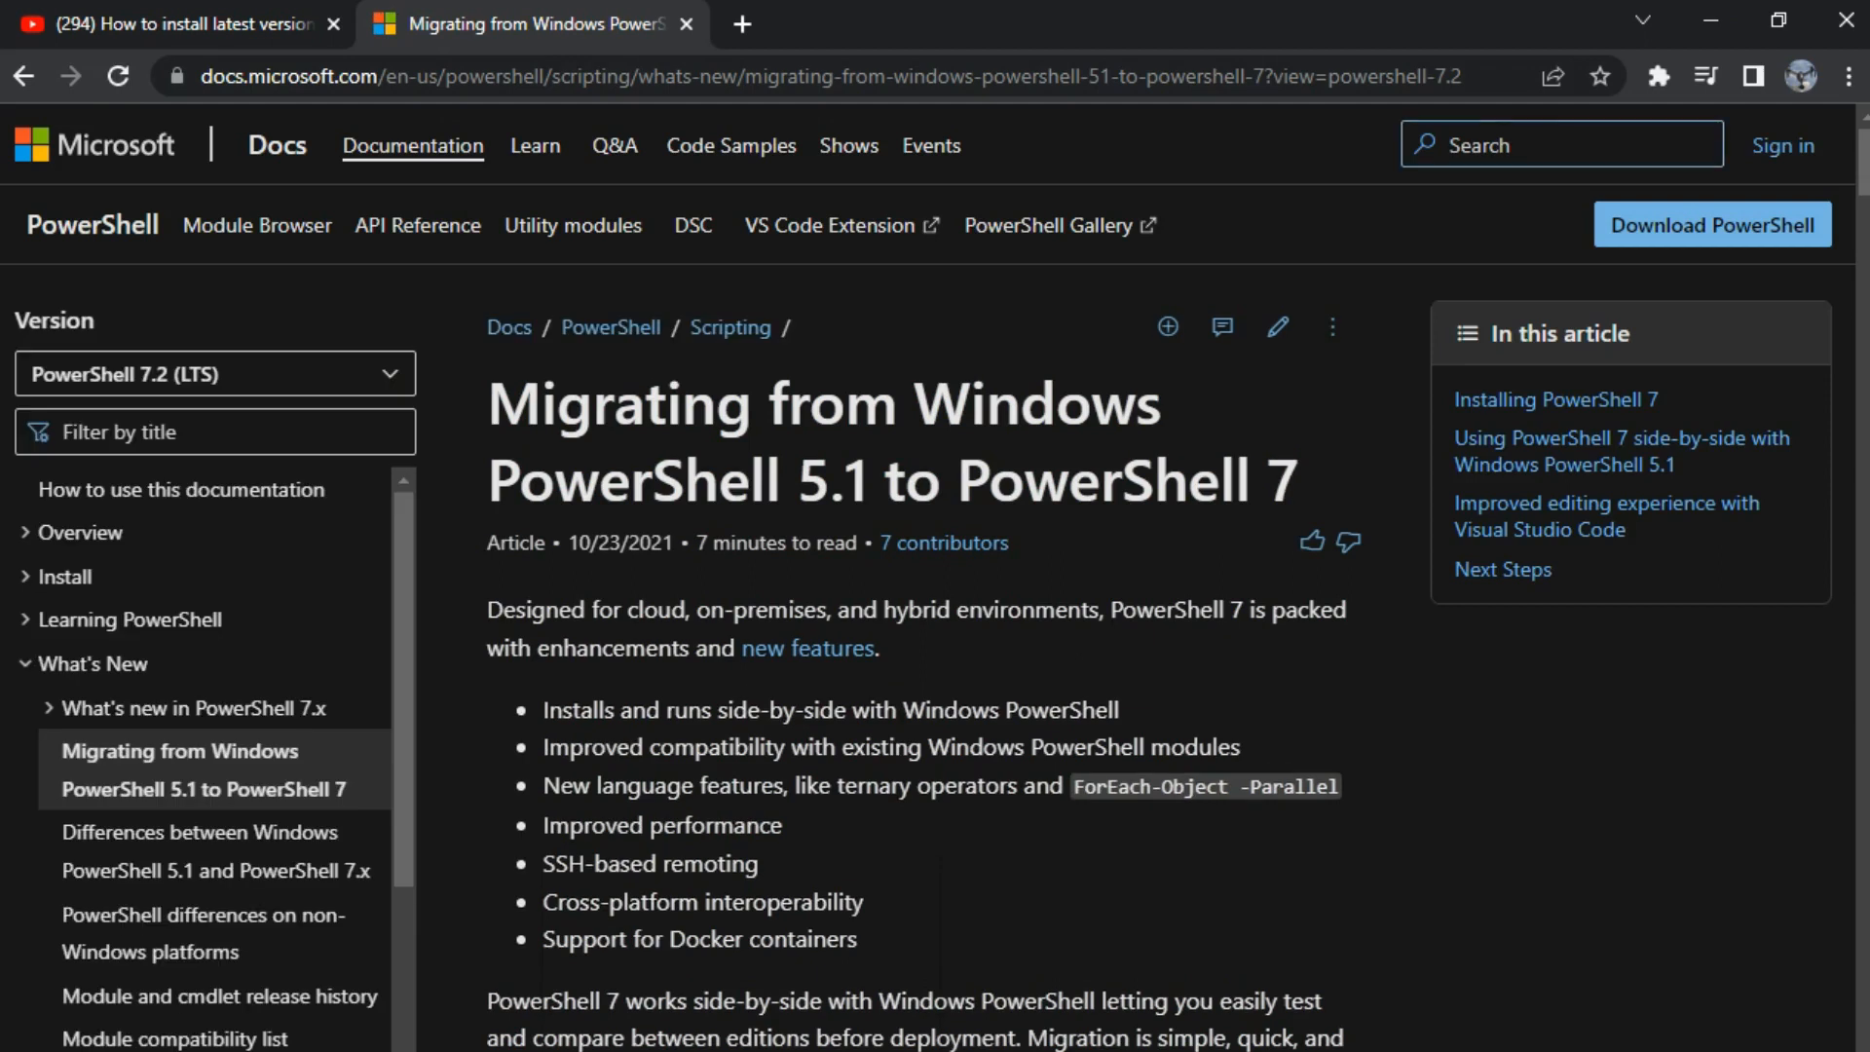
- Reach the Installing PowerShell 7 section and follow the MSI package link
{"action": "scroll", "scroll_direction": "down", "scroll_amount": 3}
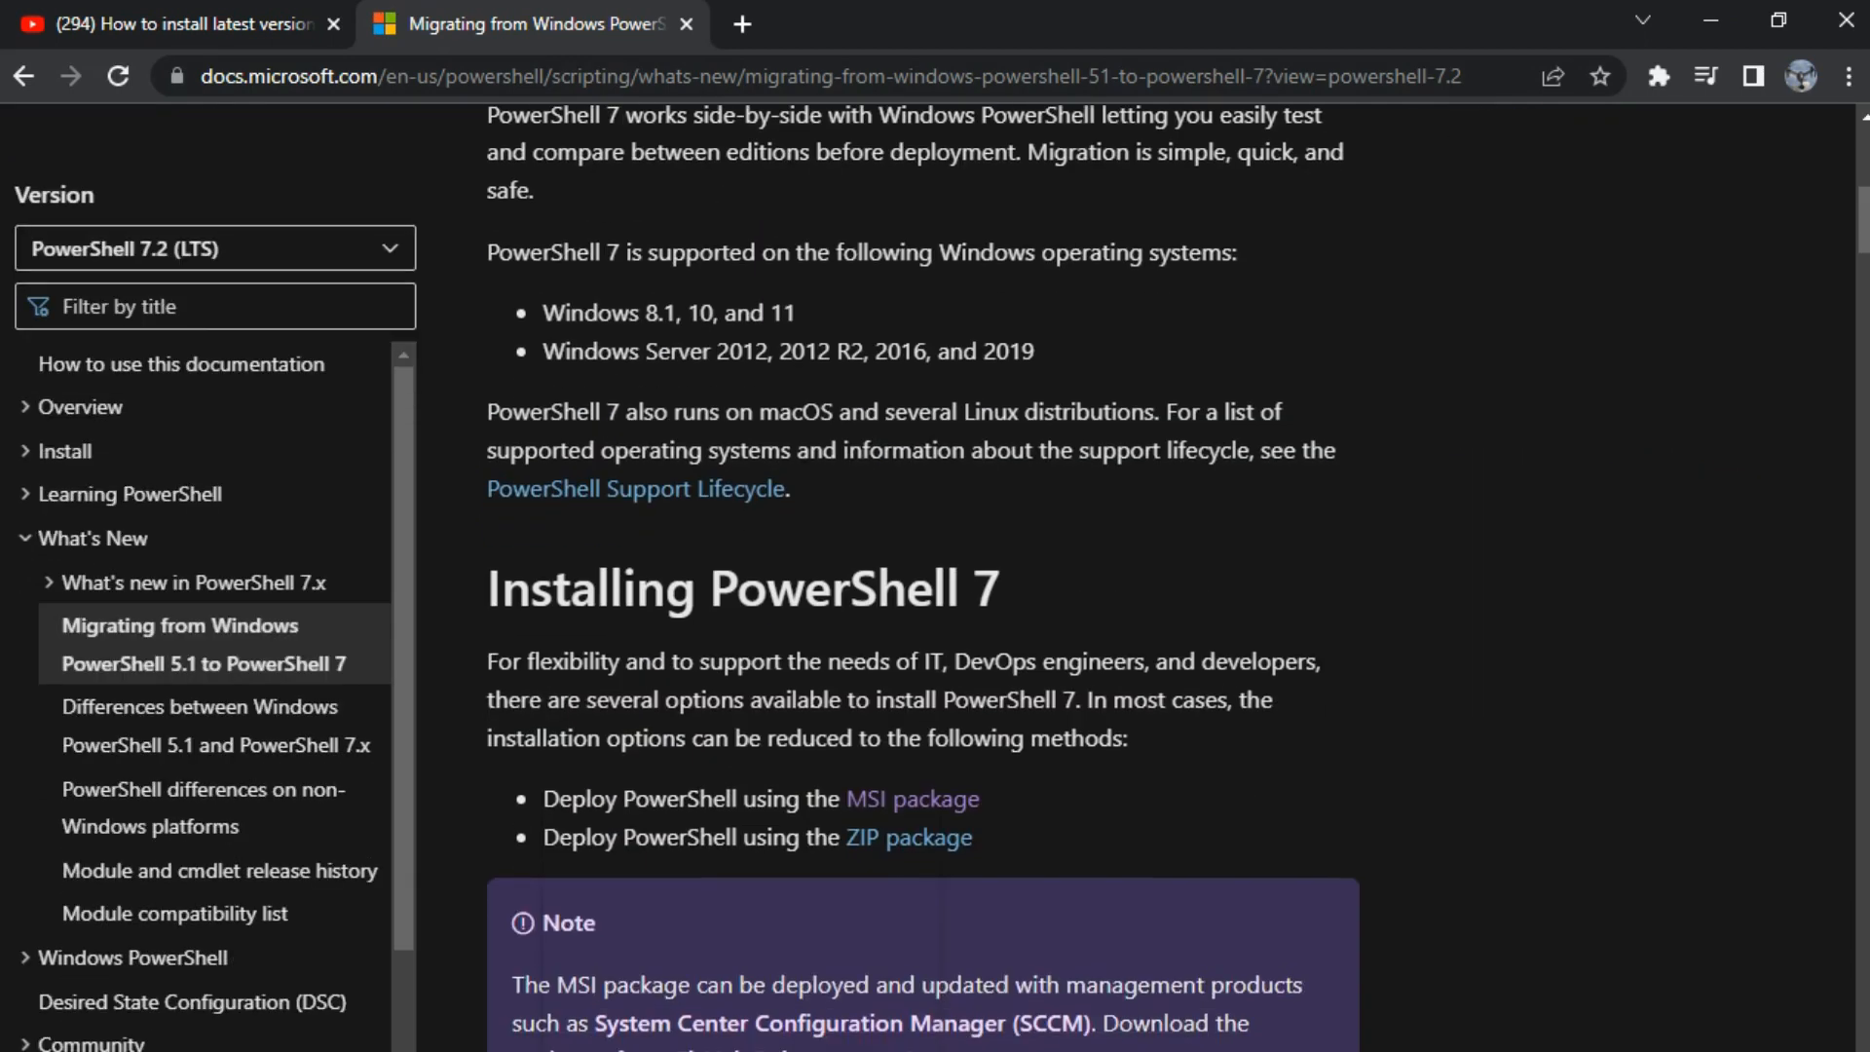
{"action": "scroll", "scroll_direction": "down", "scroll_amount": 3}
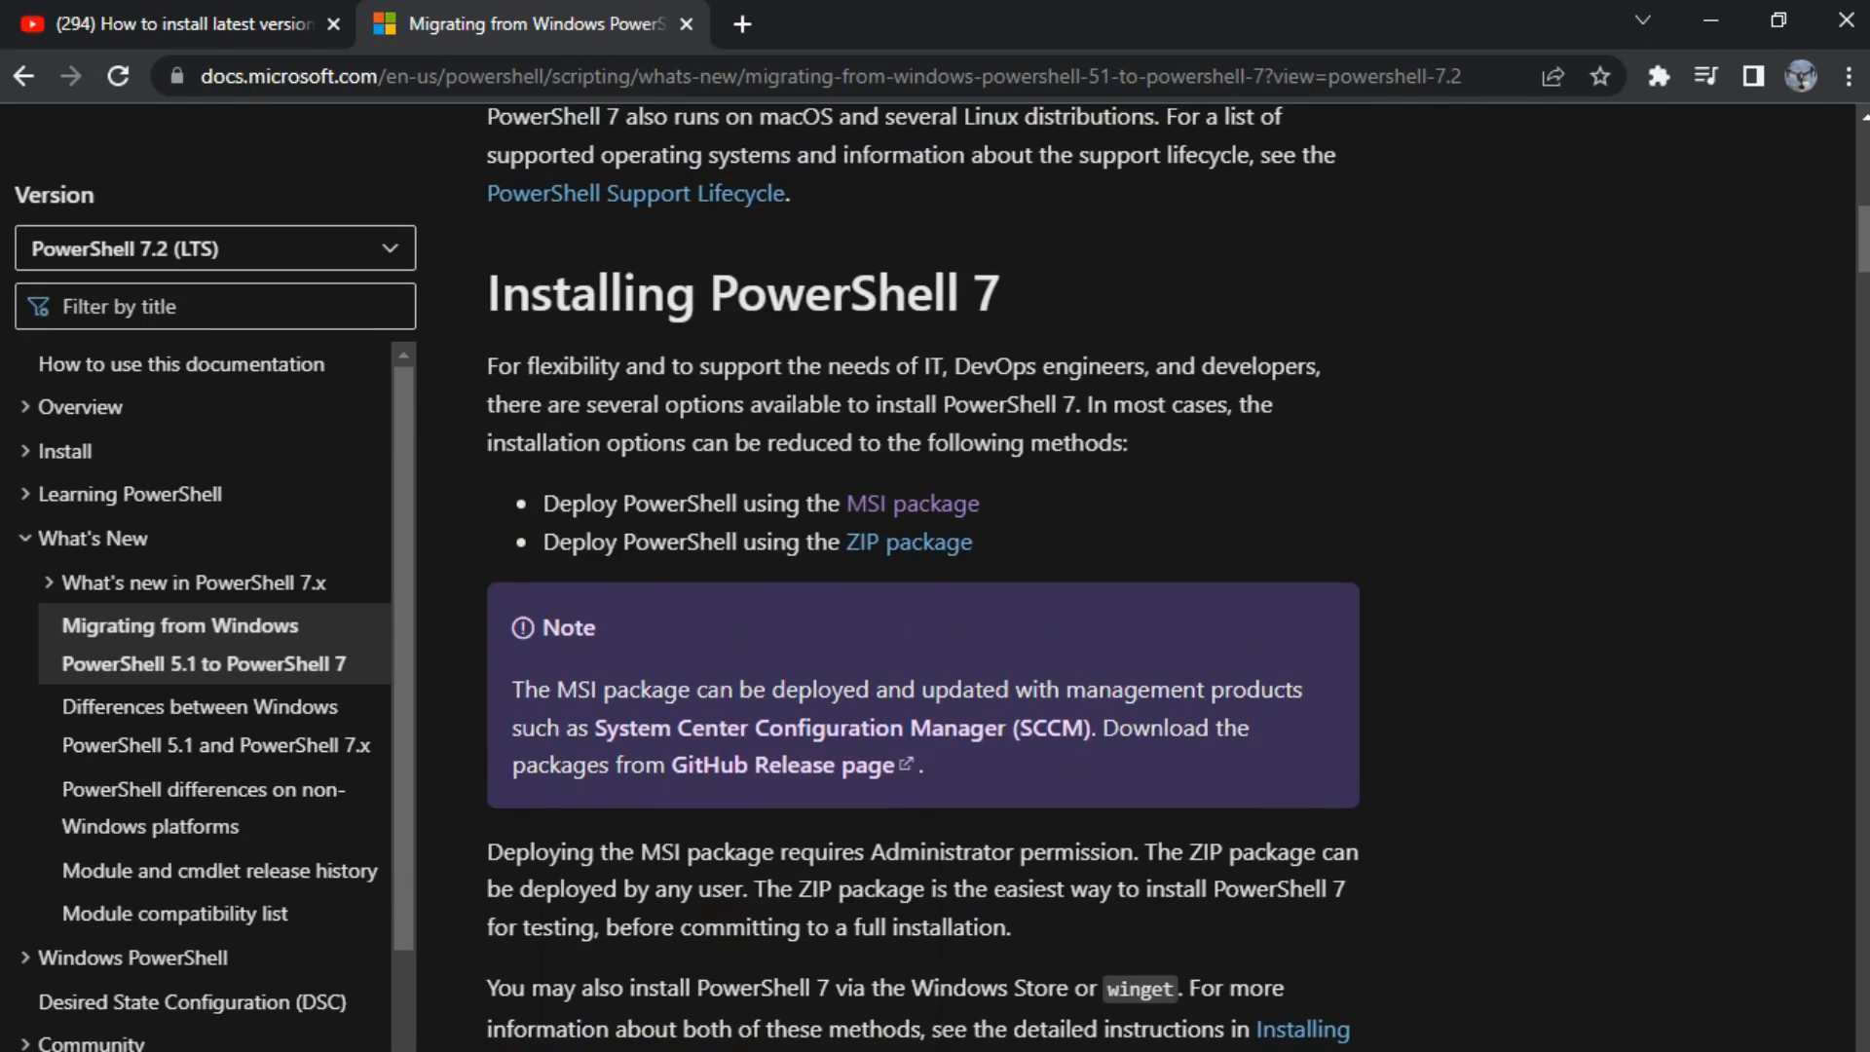
{"action": "left_click", "coordinate": [910, 503]}
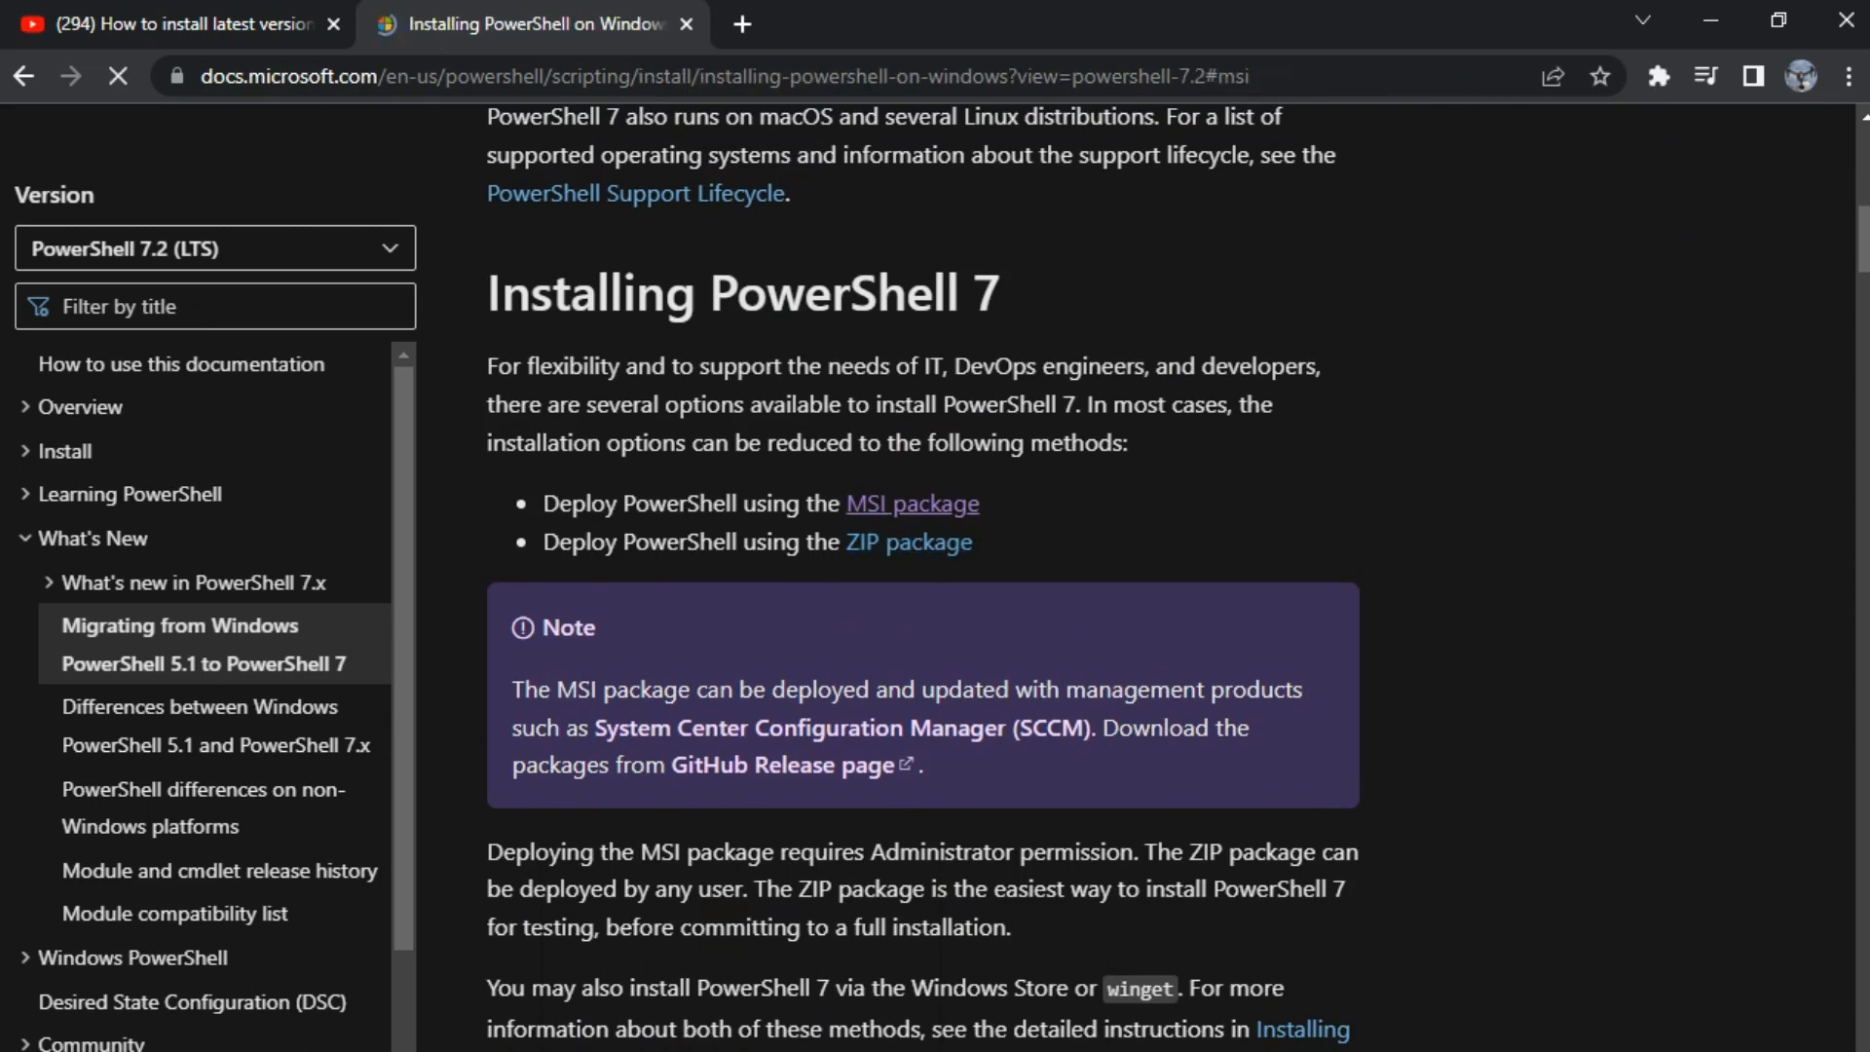
{"action": "left_click", "coordinate": [912, 503]}
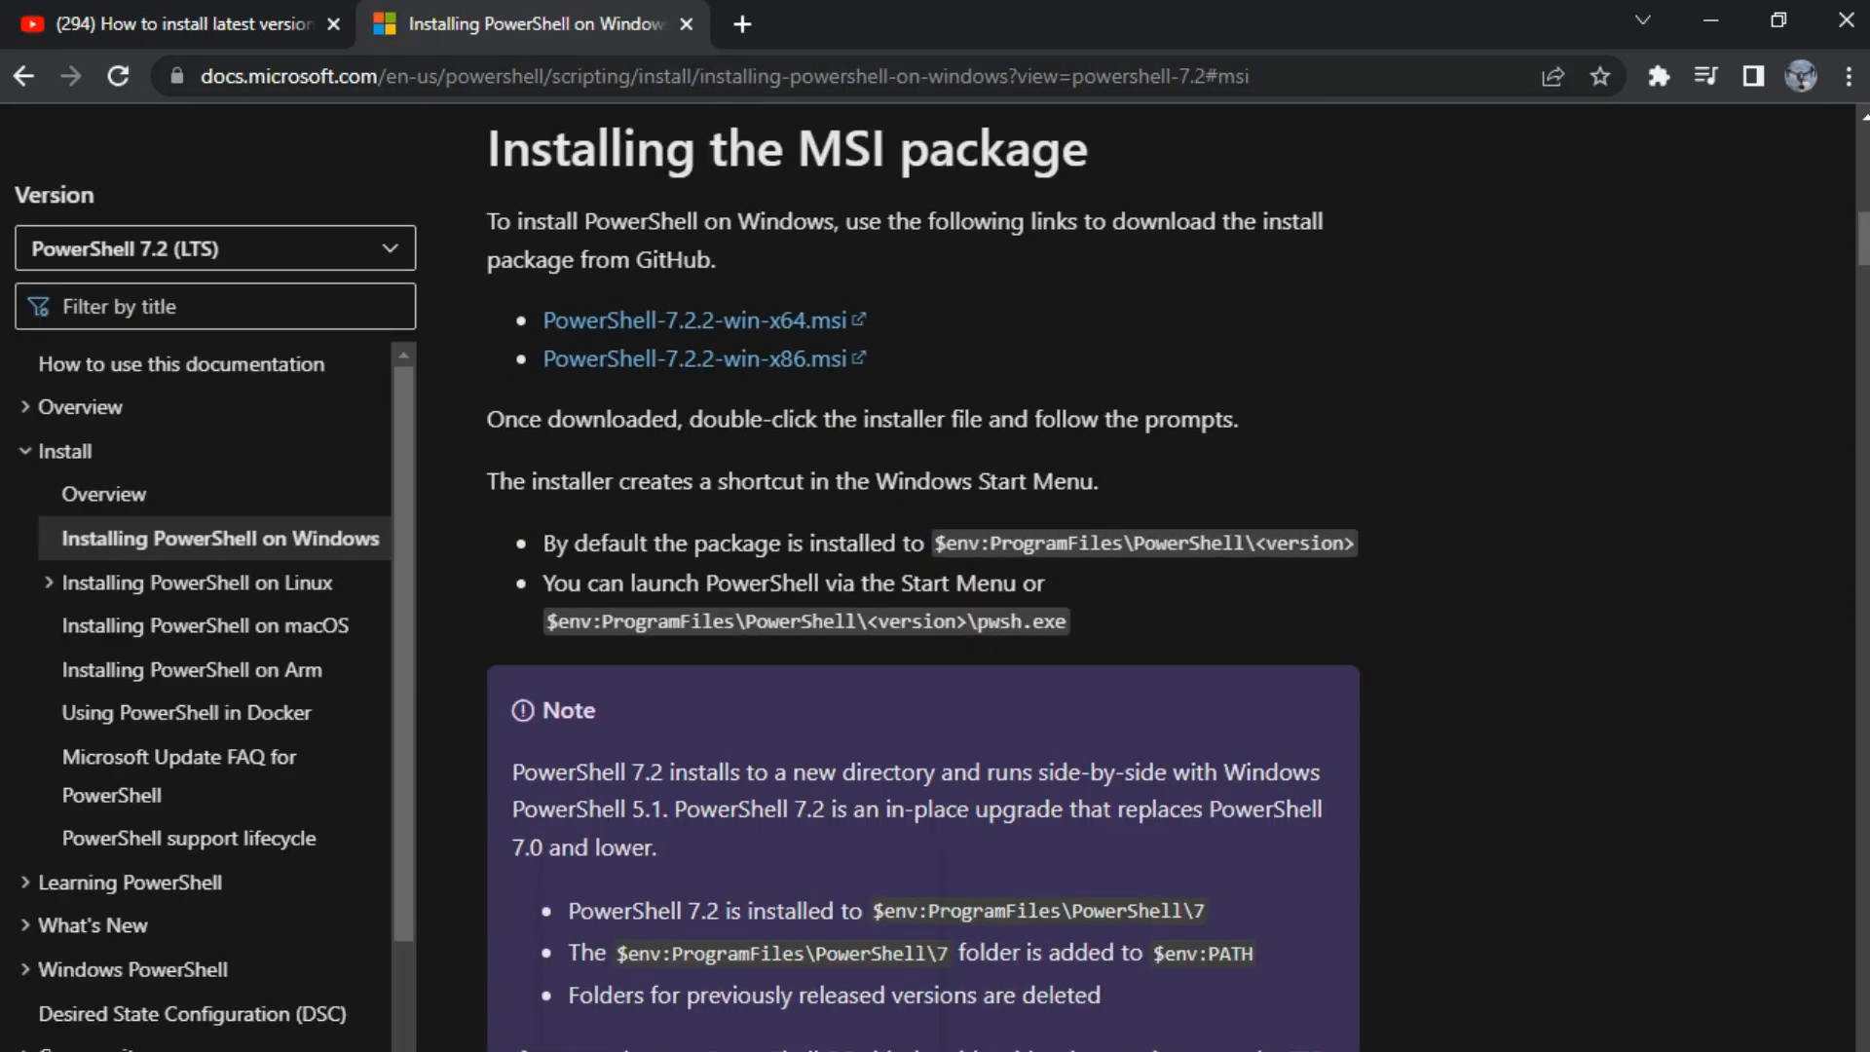
- Scroll the article past the MSI and winget sections to Microsoft Store installation
{"action": "scroll", "scroll_direction": "down", "scroll_amount": 3}
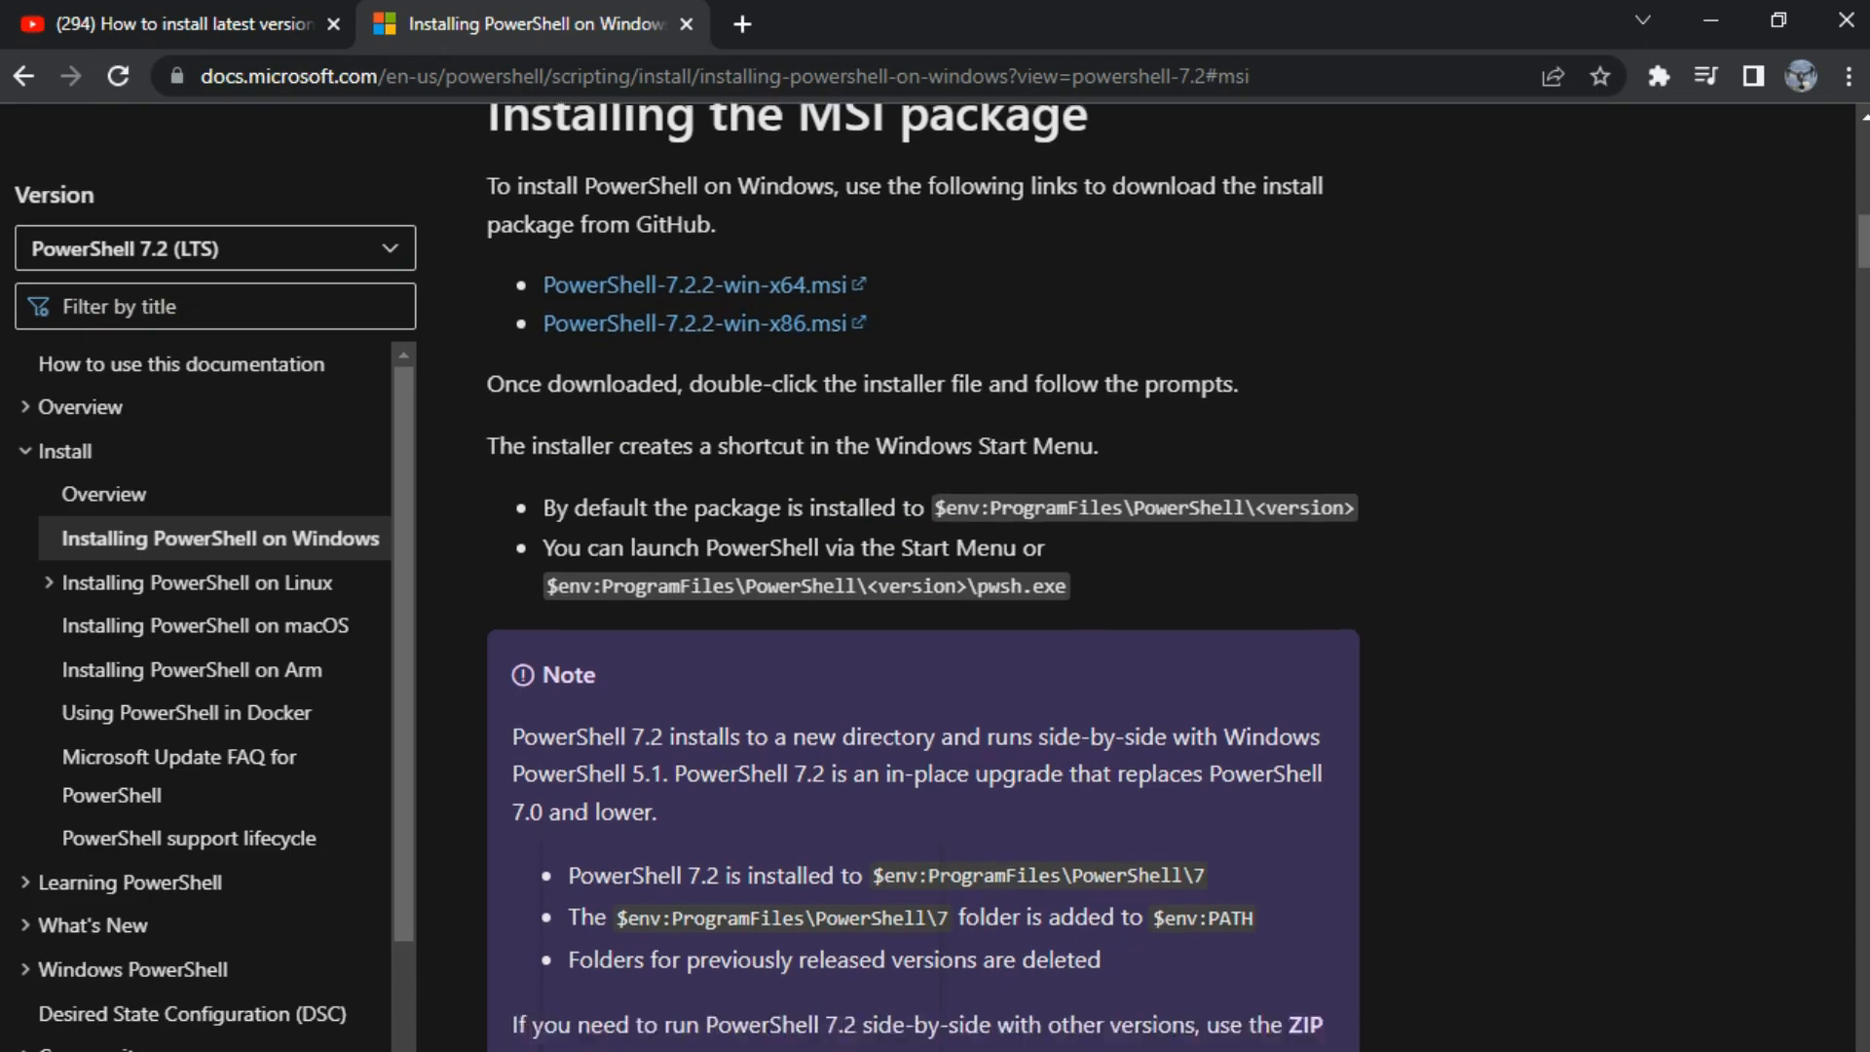
{"action": "scroll", "scroll_direction": "down", "scroll_amount": 3}
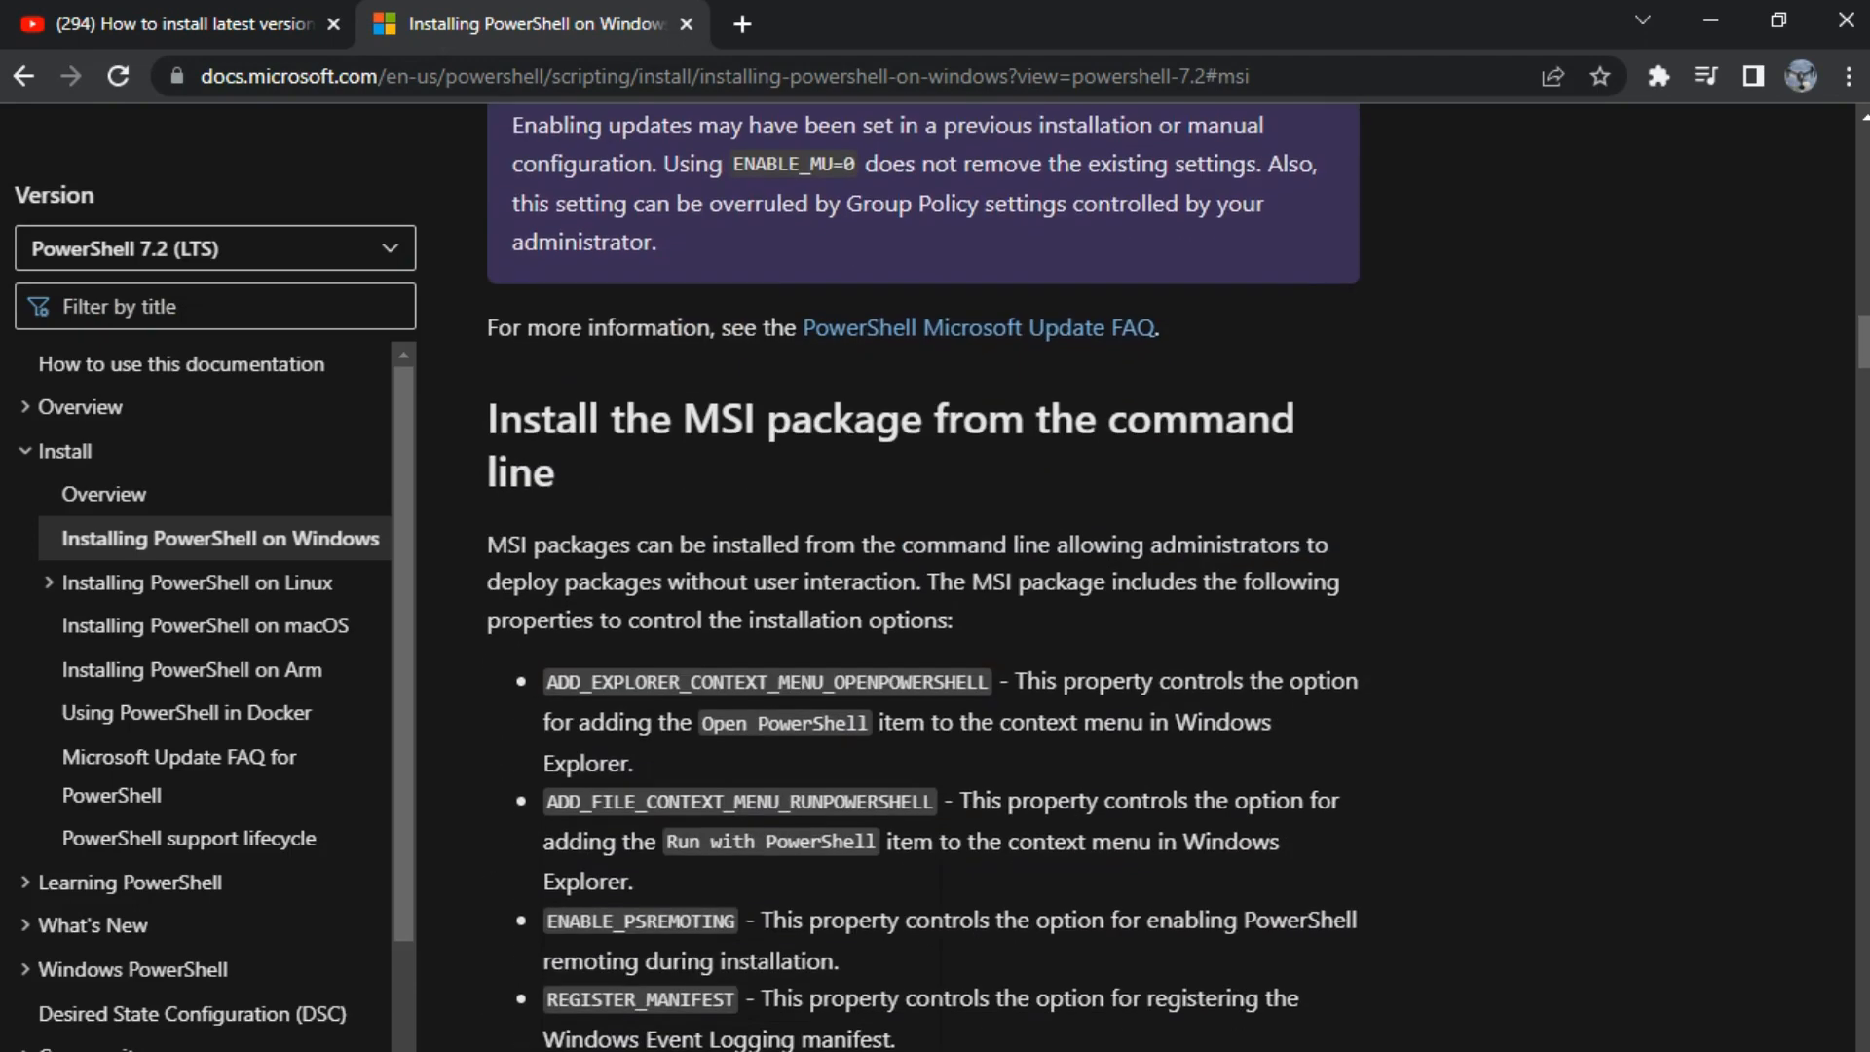
{"action": "scroll", "scroll_direction": "down", "scroll_amount": 3}
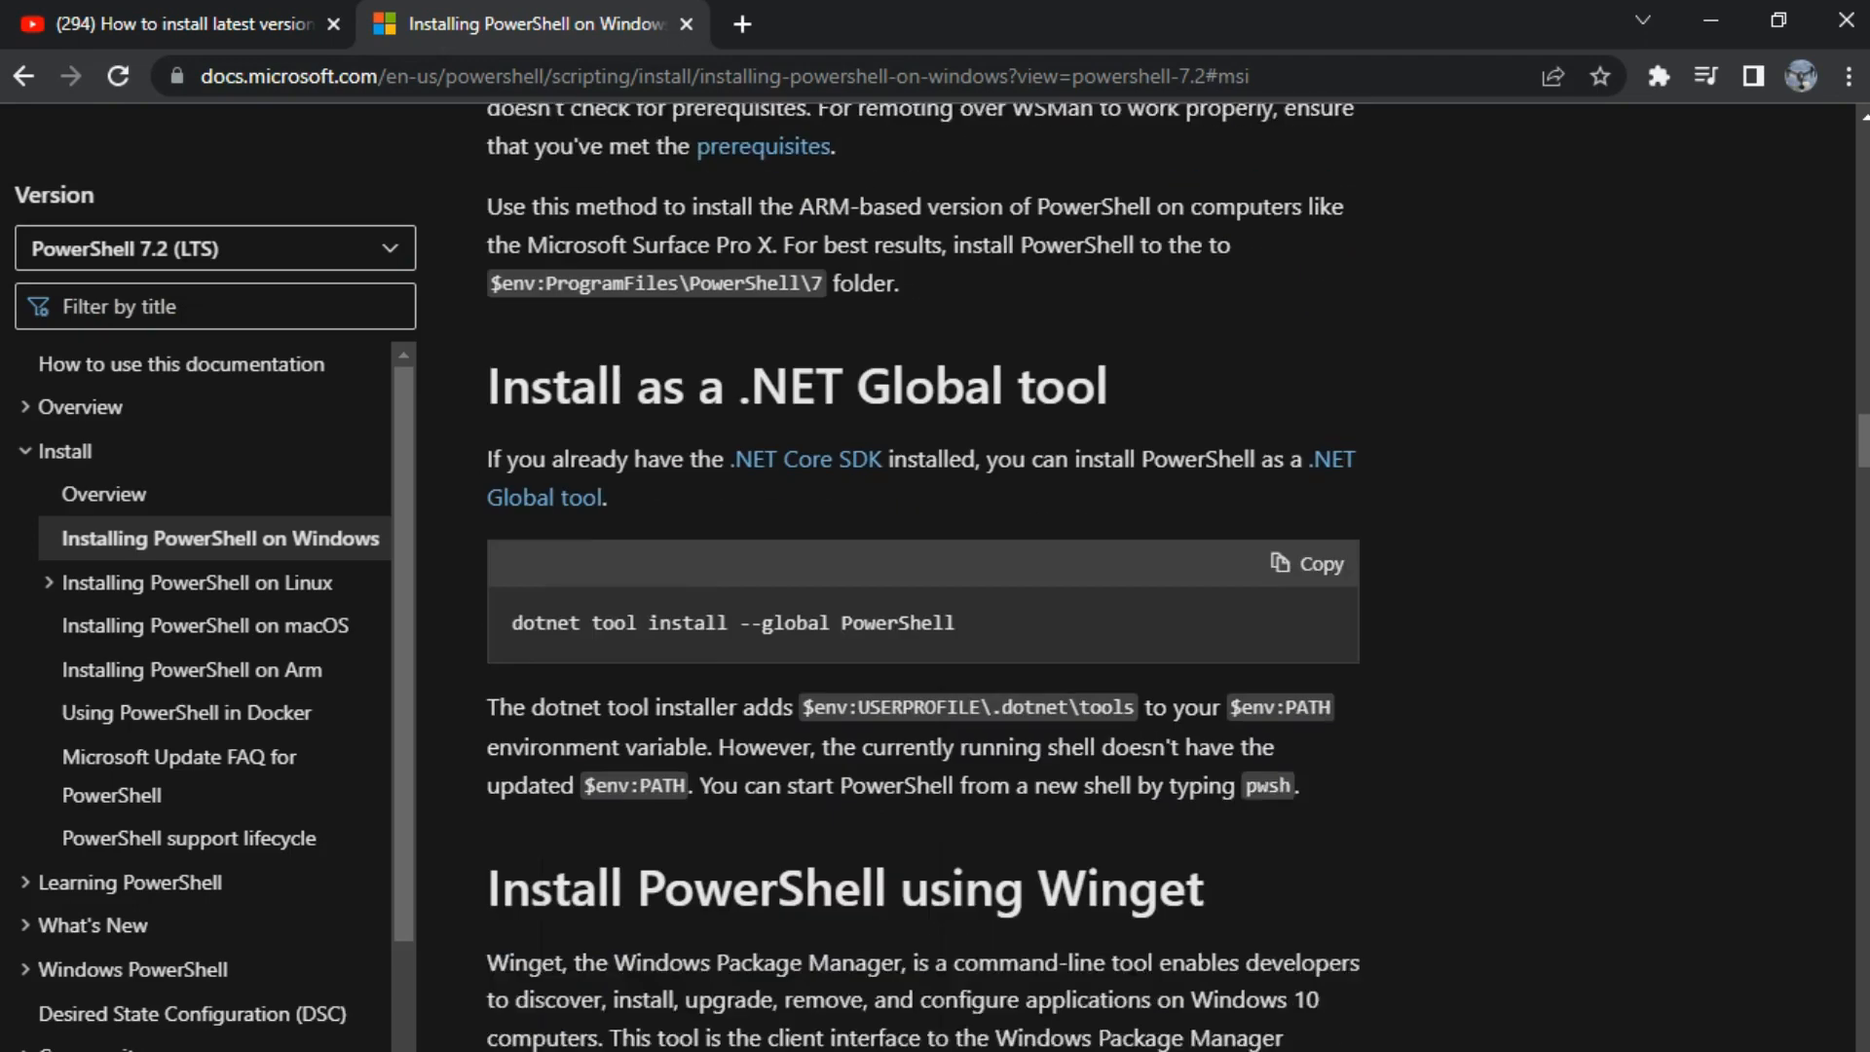
{"action": "scroll", "scroll_direction": "down", "scroll_amount": 3}
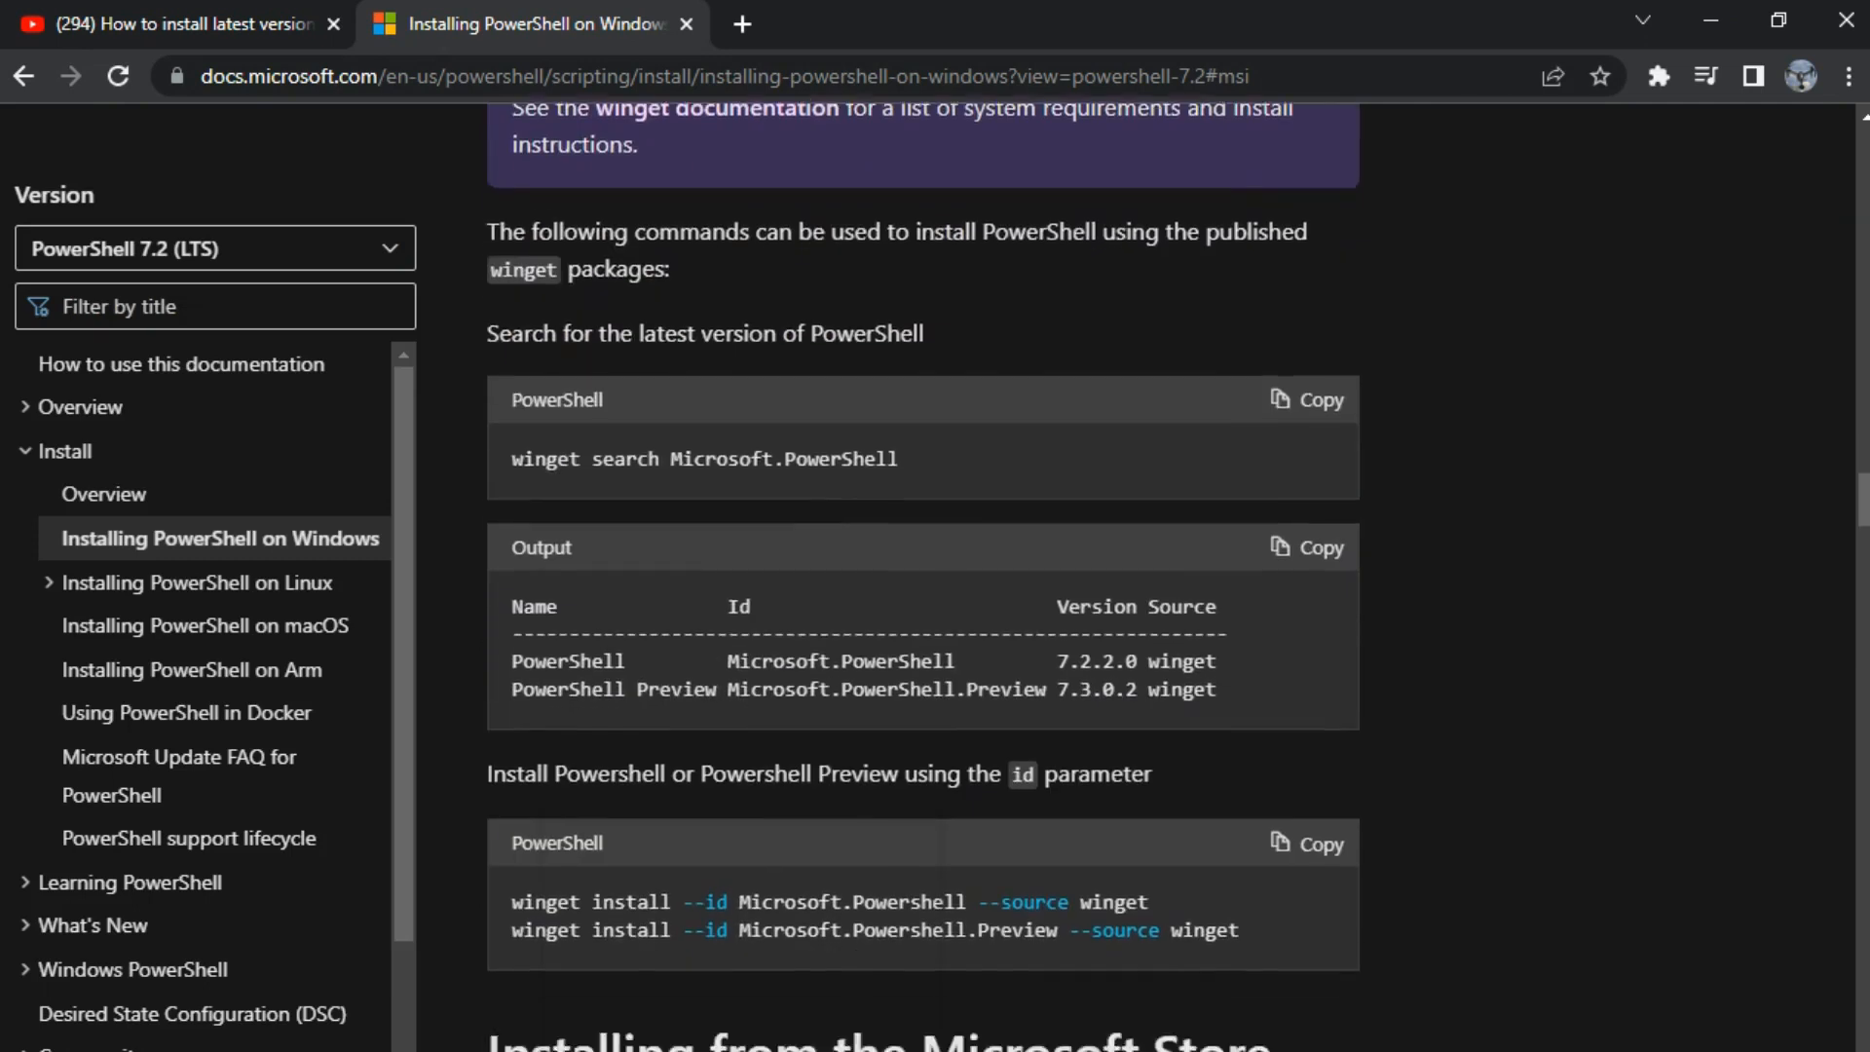
{"action": "scroll", "scroll_direction": "down", "scroll_amount": 3}
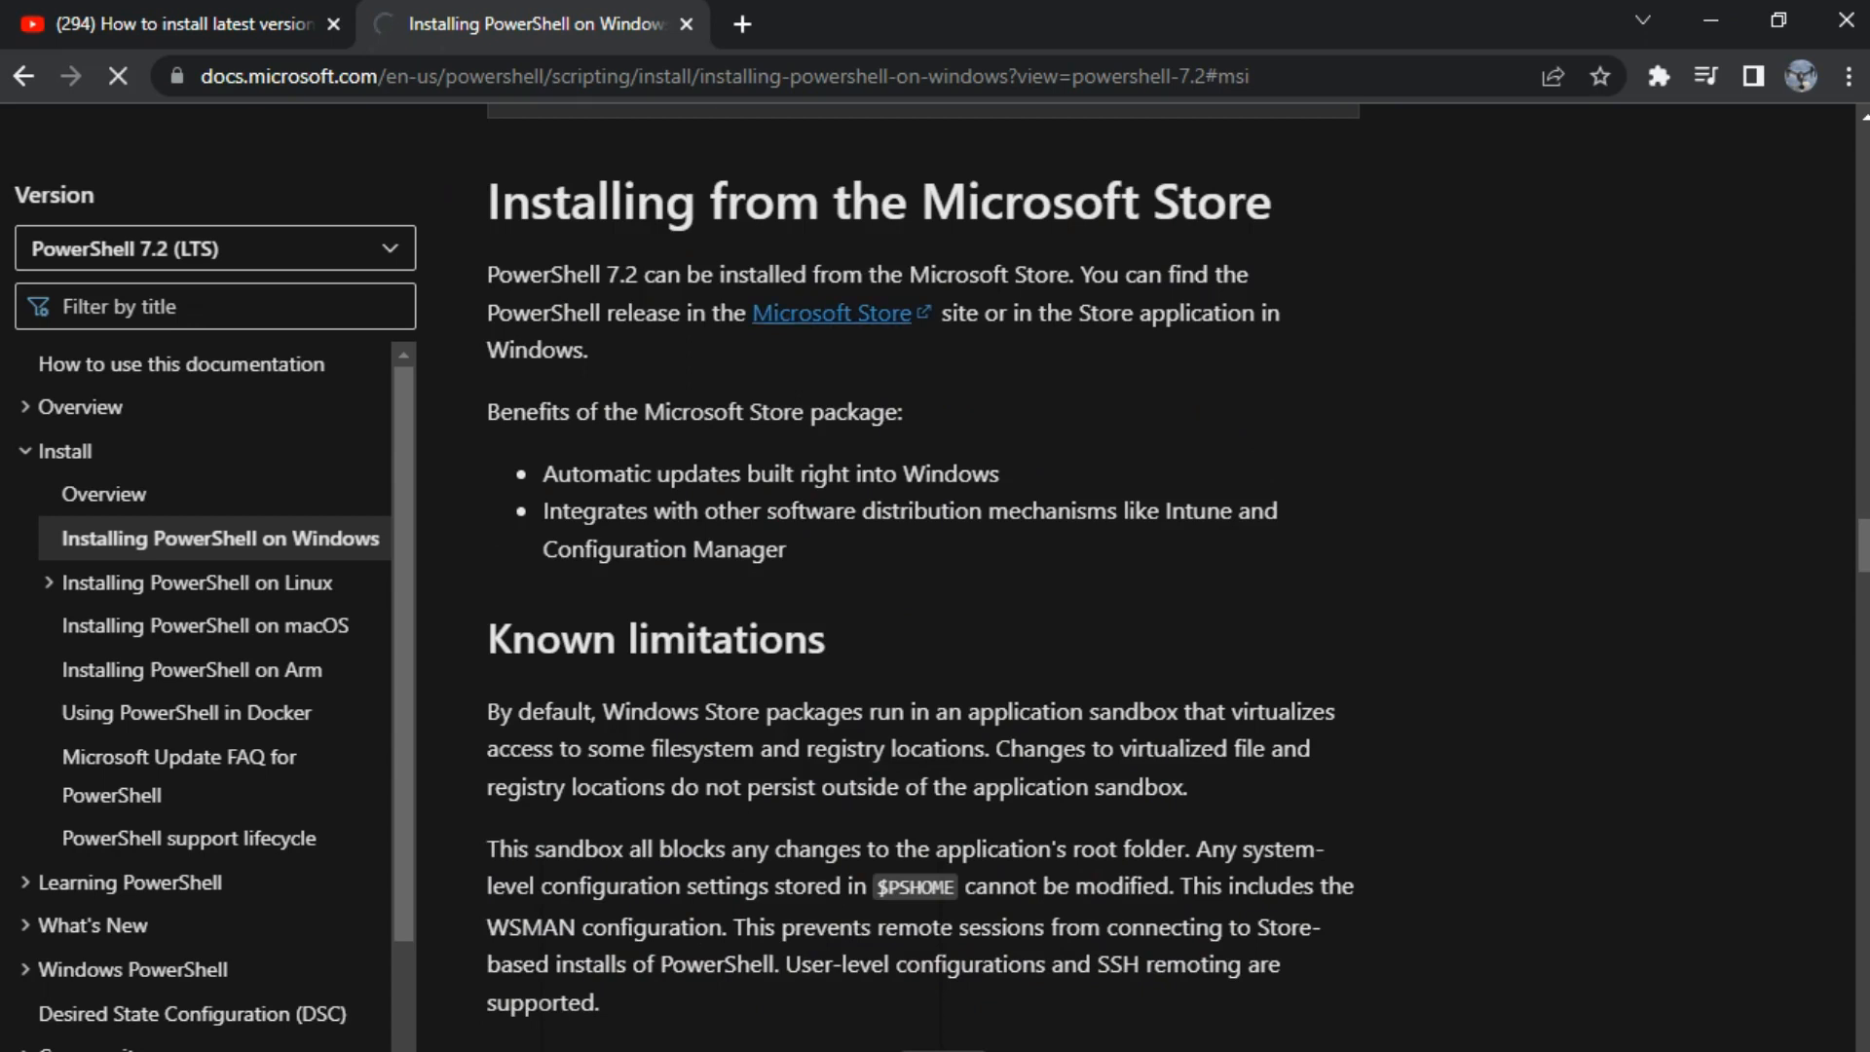
{"action": "left_click", "coordinate": [832, 311]}
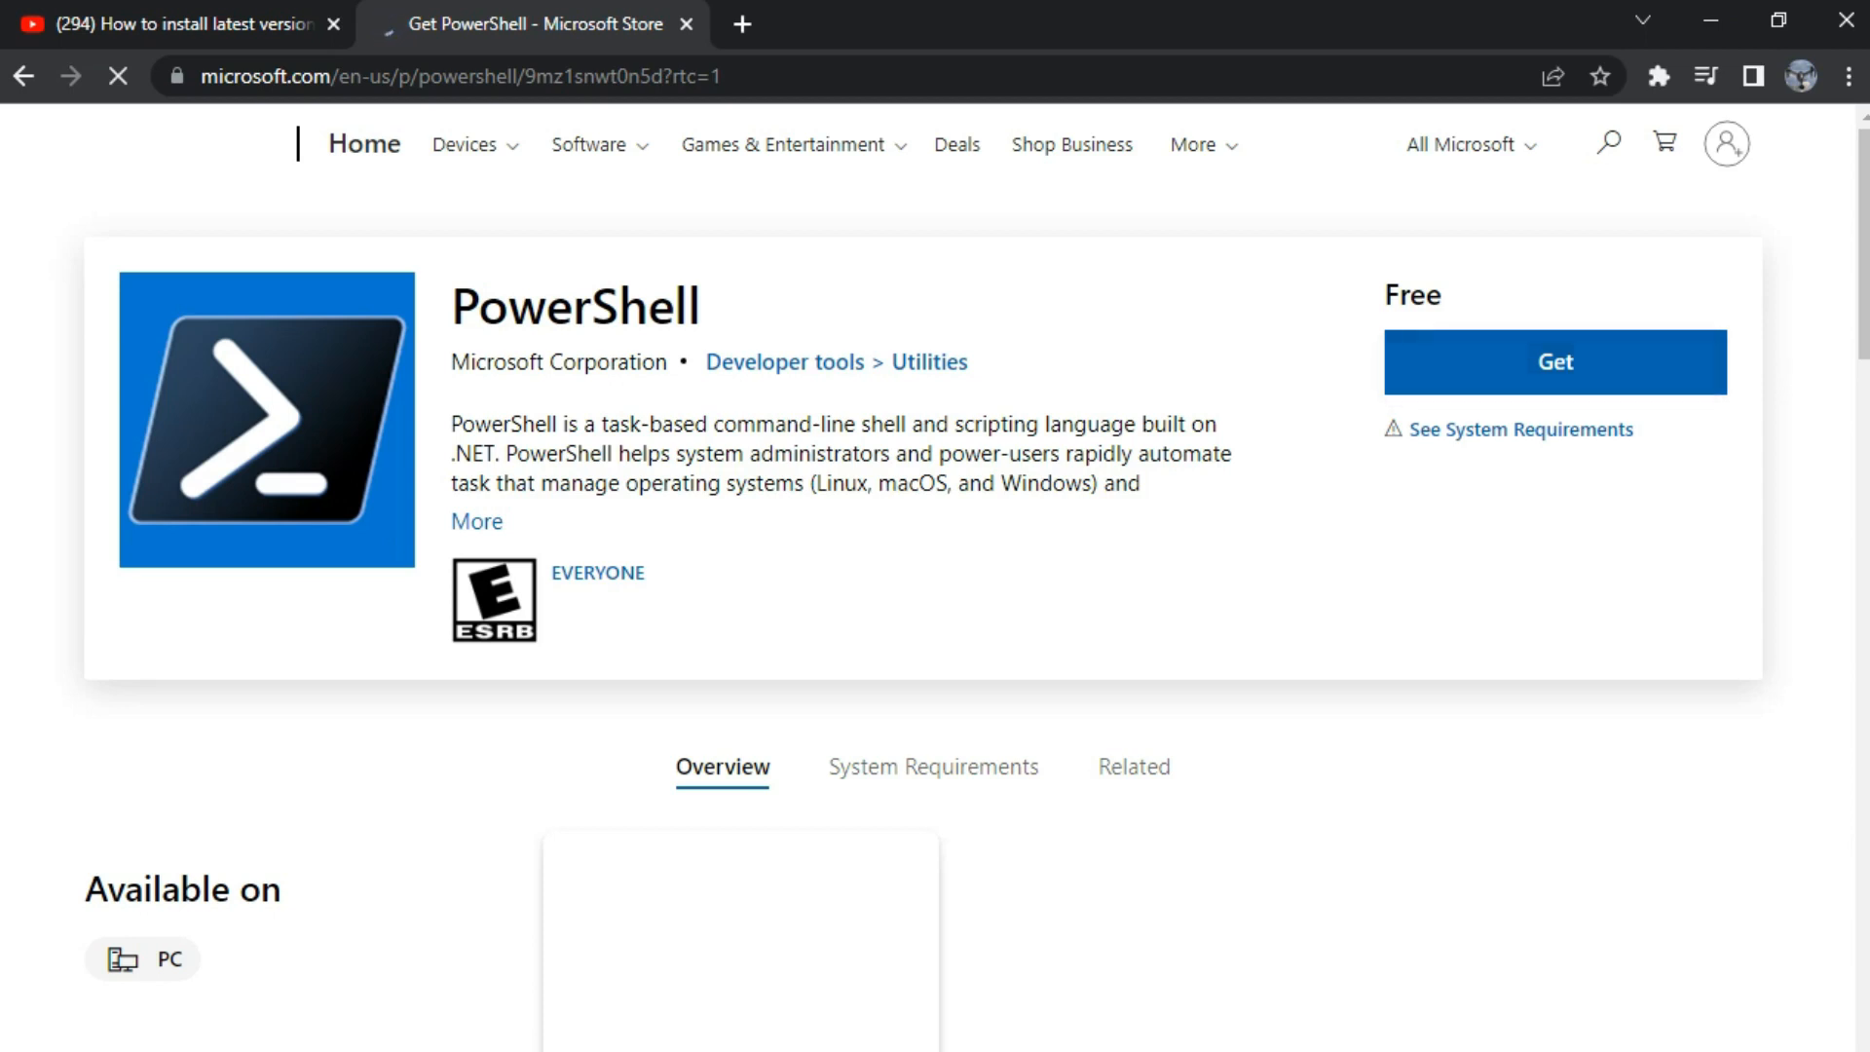
{"action": "left_click", "coordinate": [720, 766]}
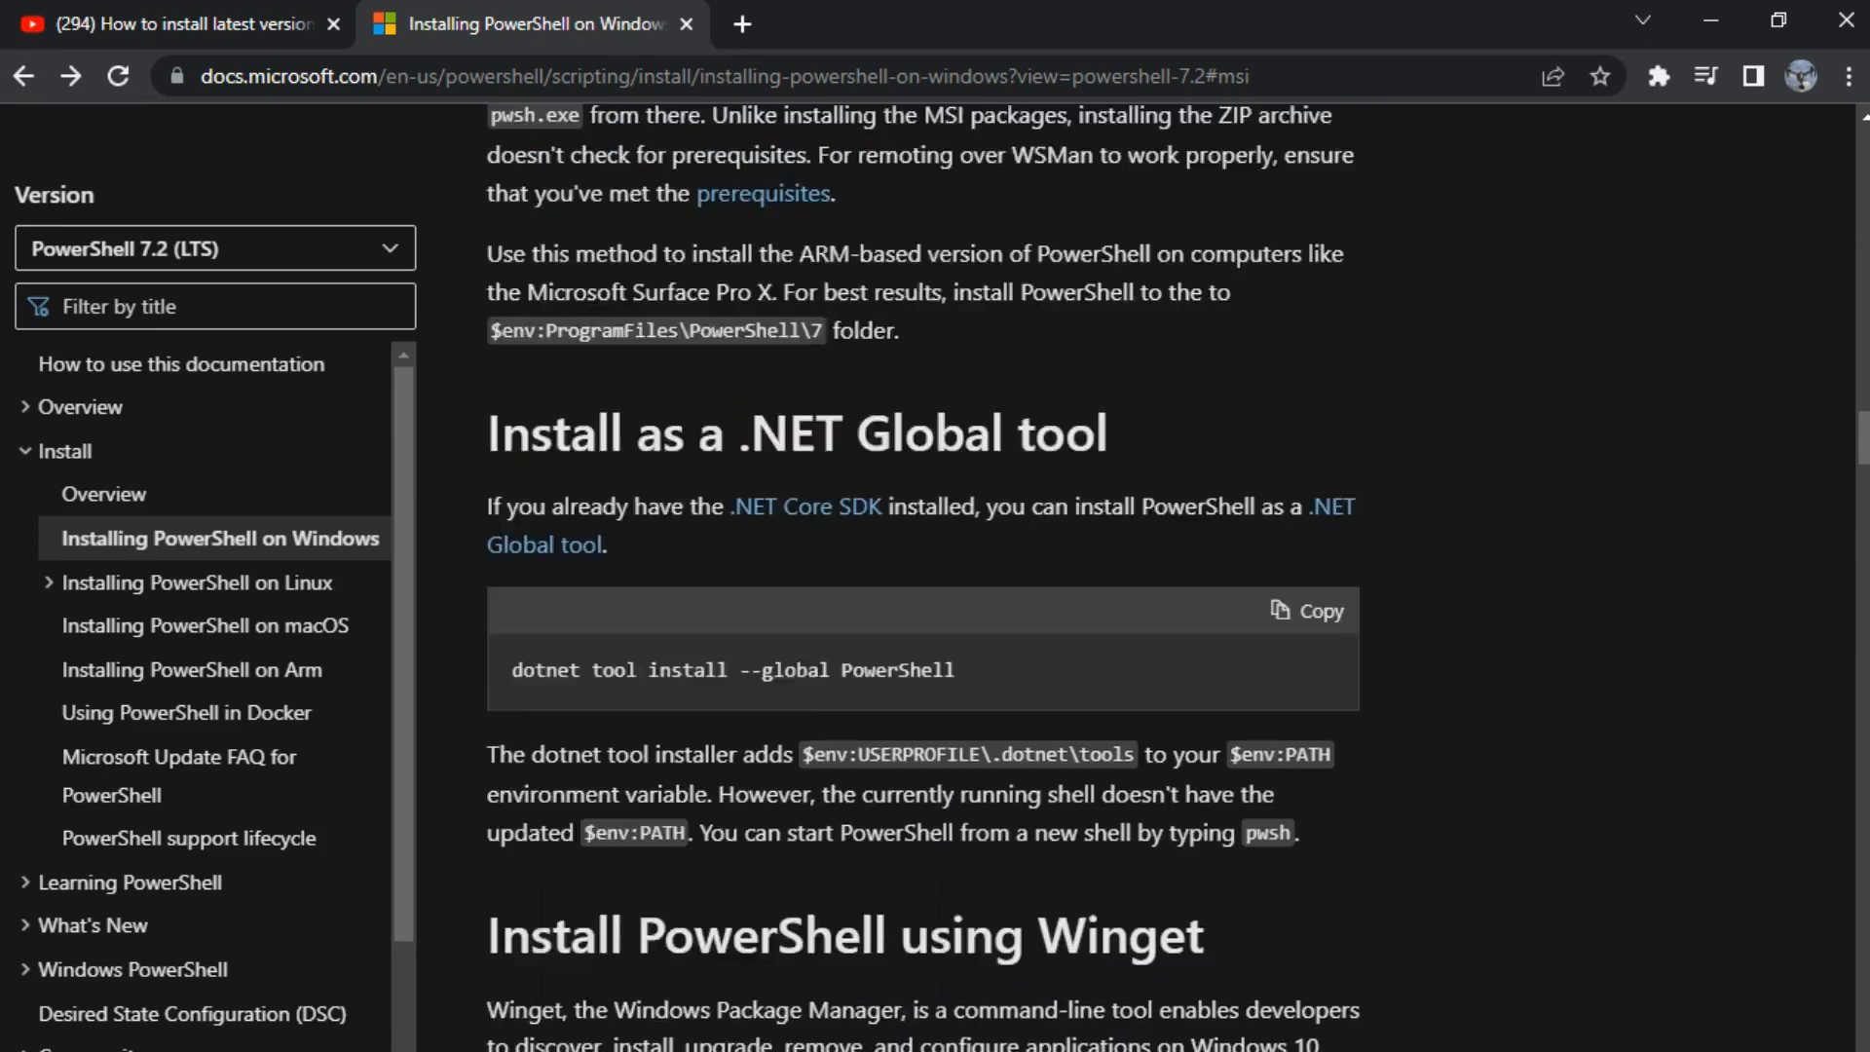
- Scroll the article to the MSI package section listing PowerShell 7.2.2 x64 and x86 links
{"action": "scroll", "scroll_direction": "down", "scroll_amount": 3}
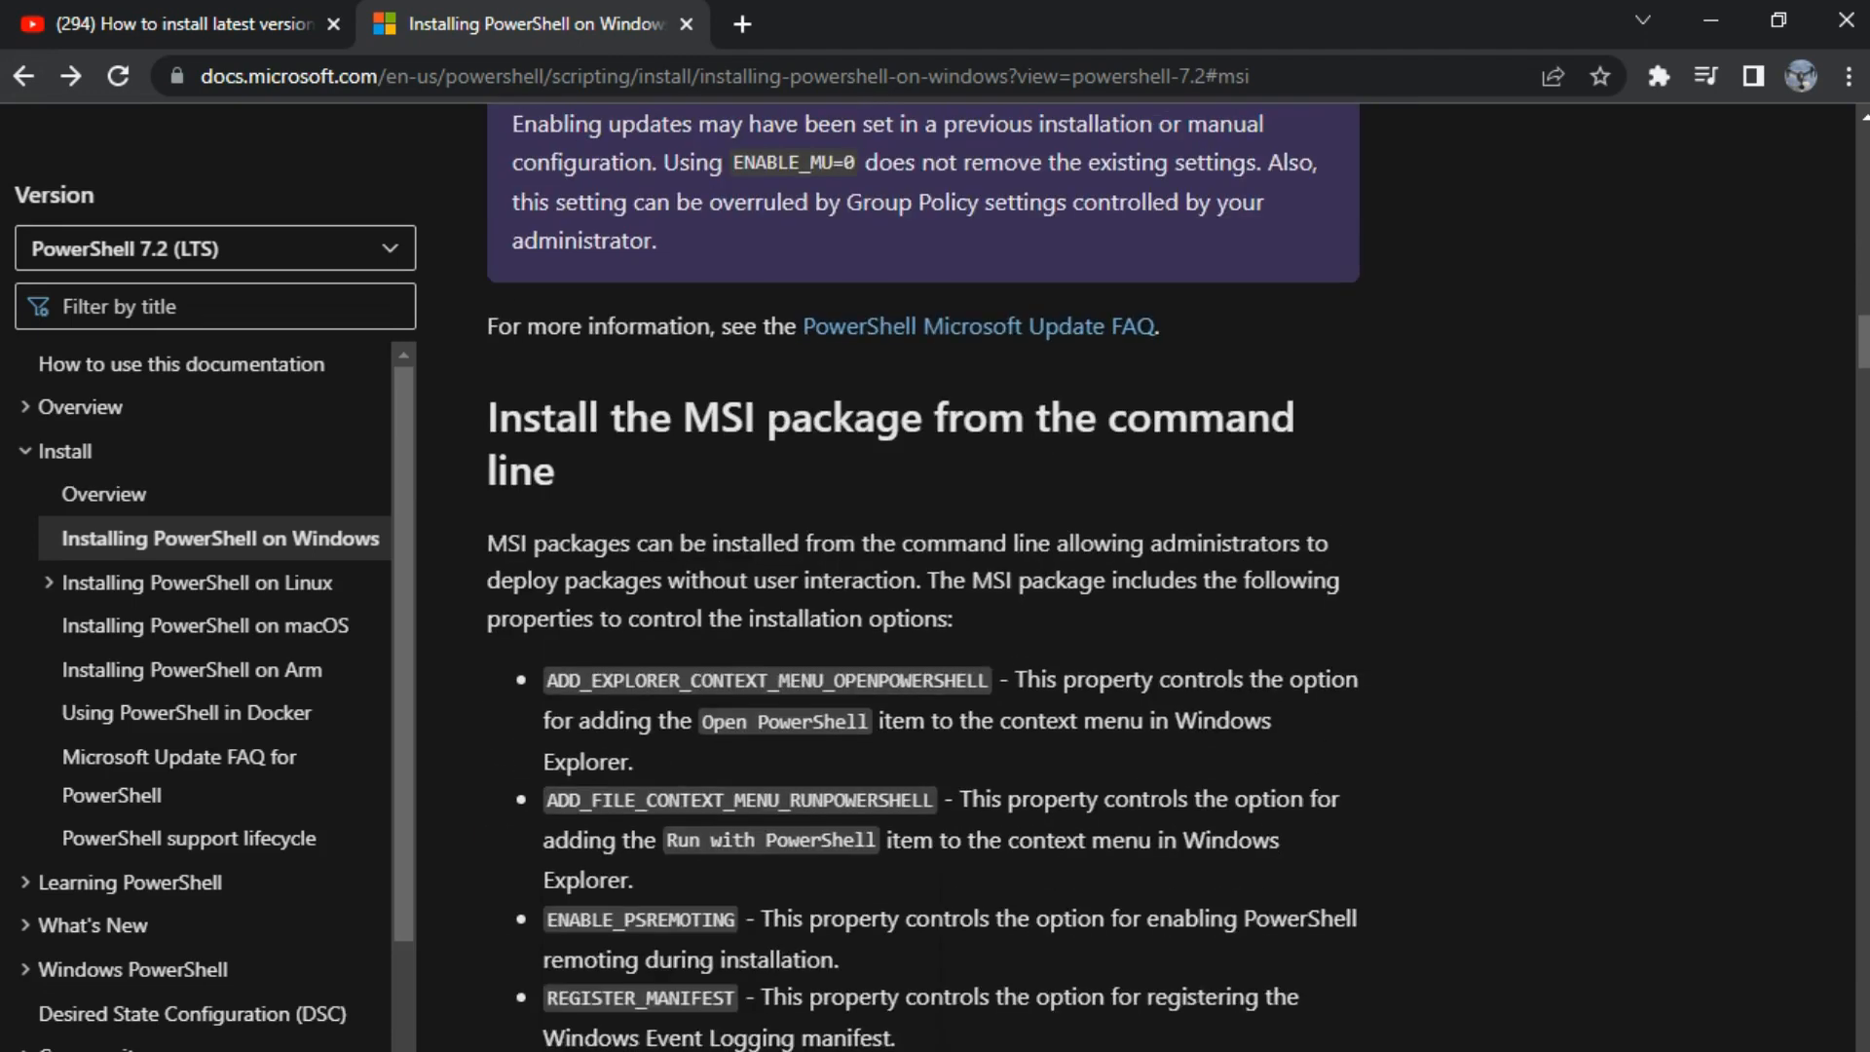
{"action": "scroll", "scroll_direction": "up", "scroll_amount": 3}
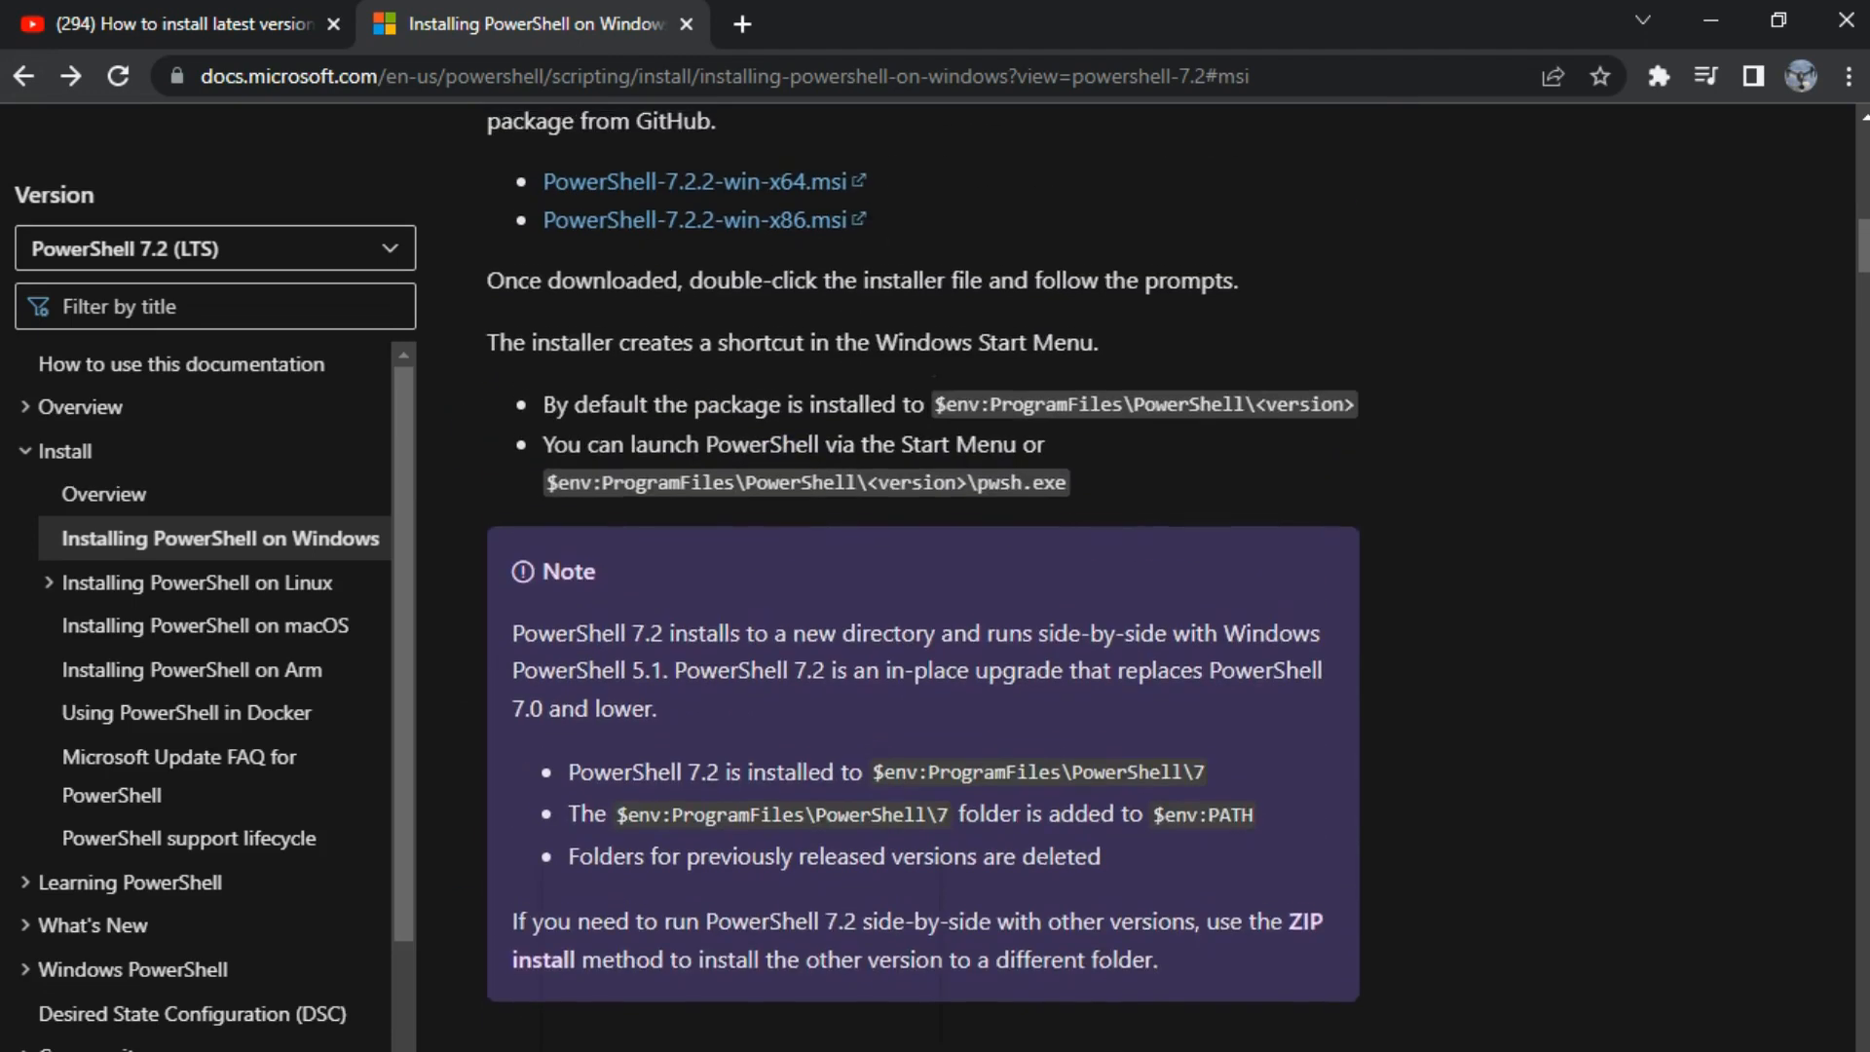
{"action": "scroll", "scroll_direction": "down", "scroll_amount": 3}
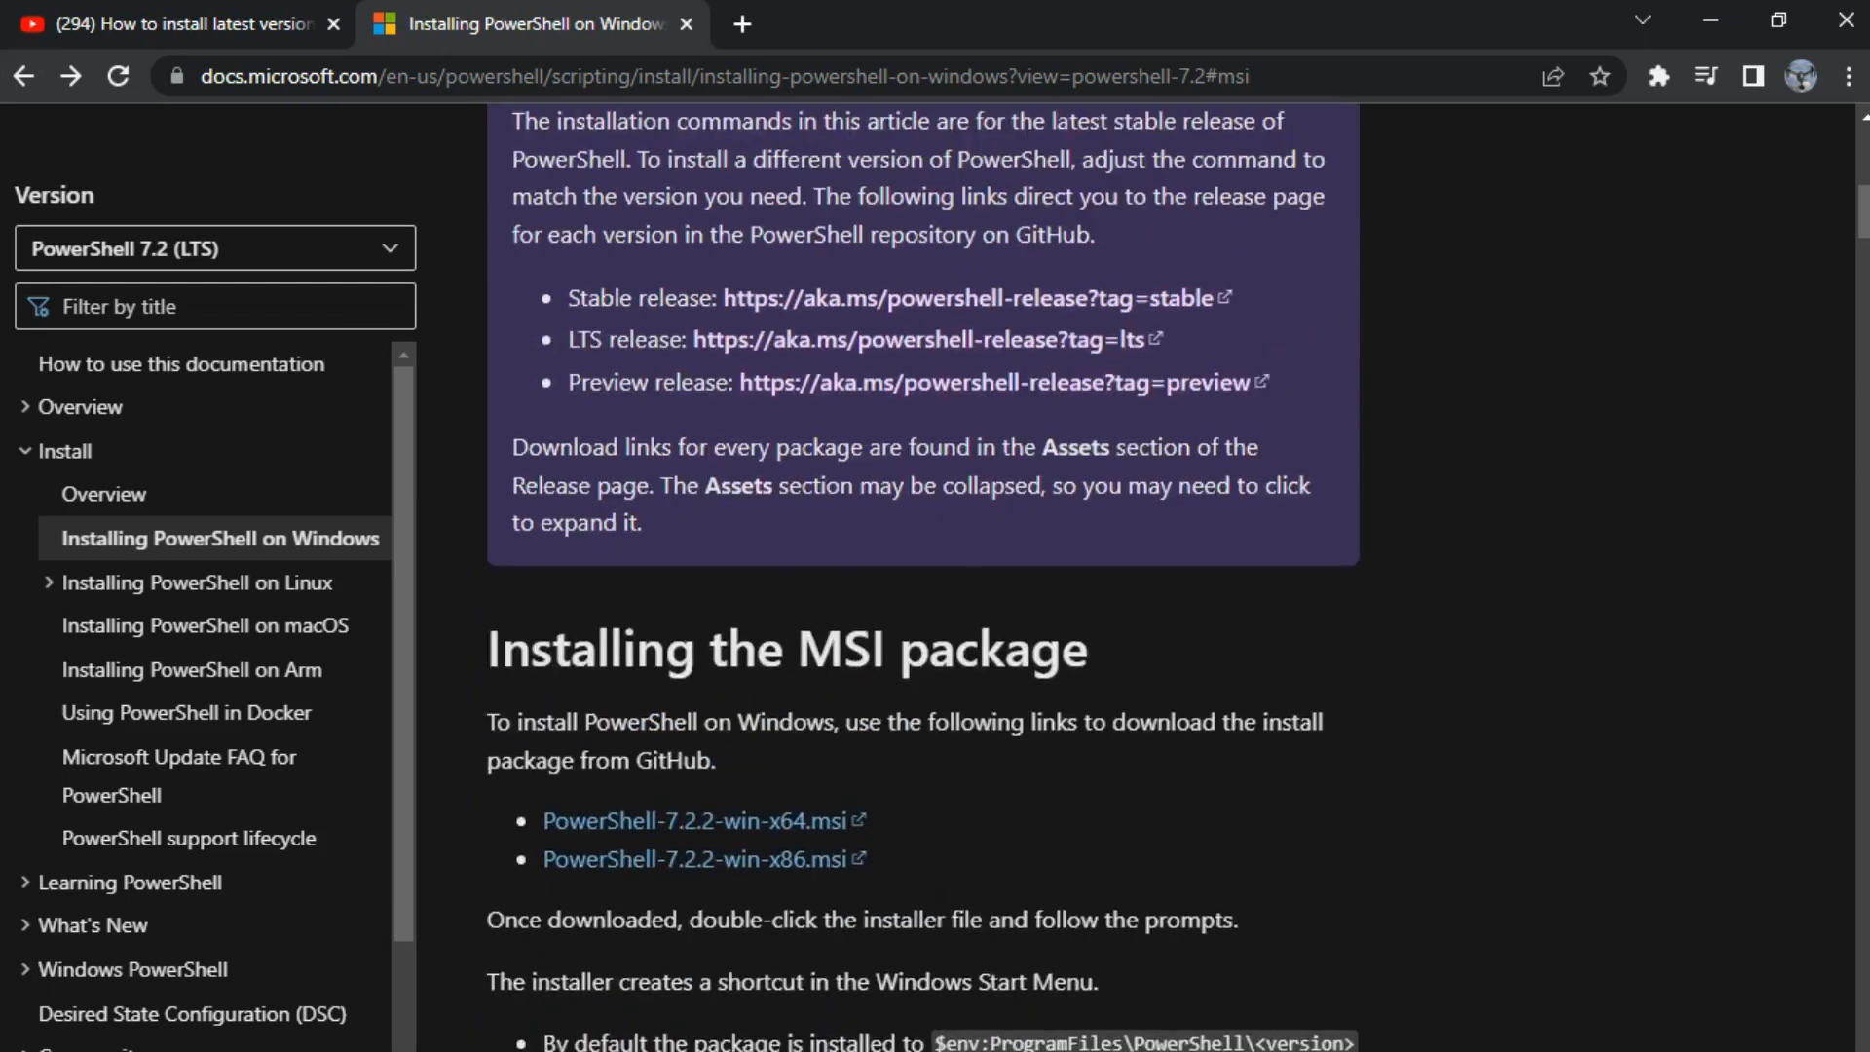
{"action": "scroll", "scroll_direction": "down", "scroll_amount": 3}
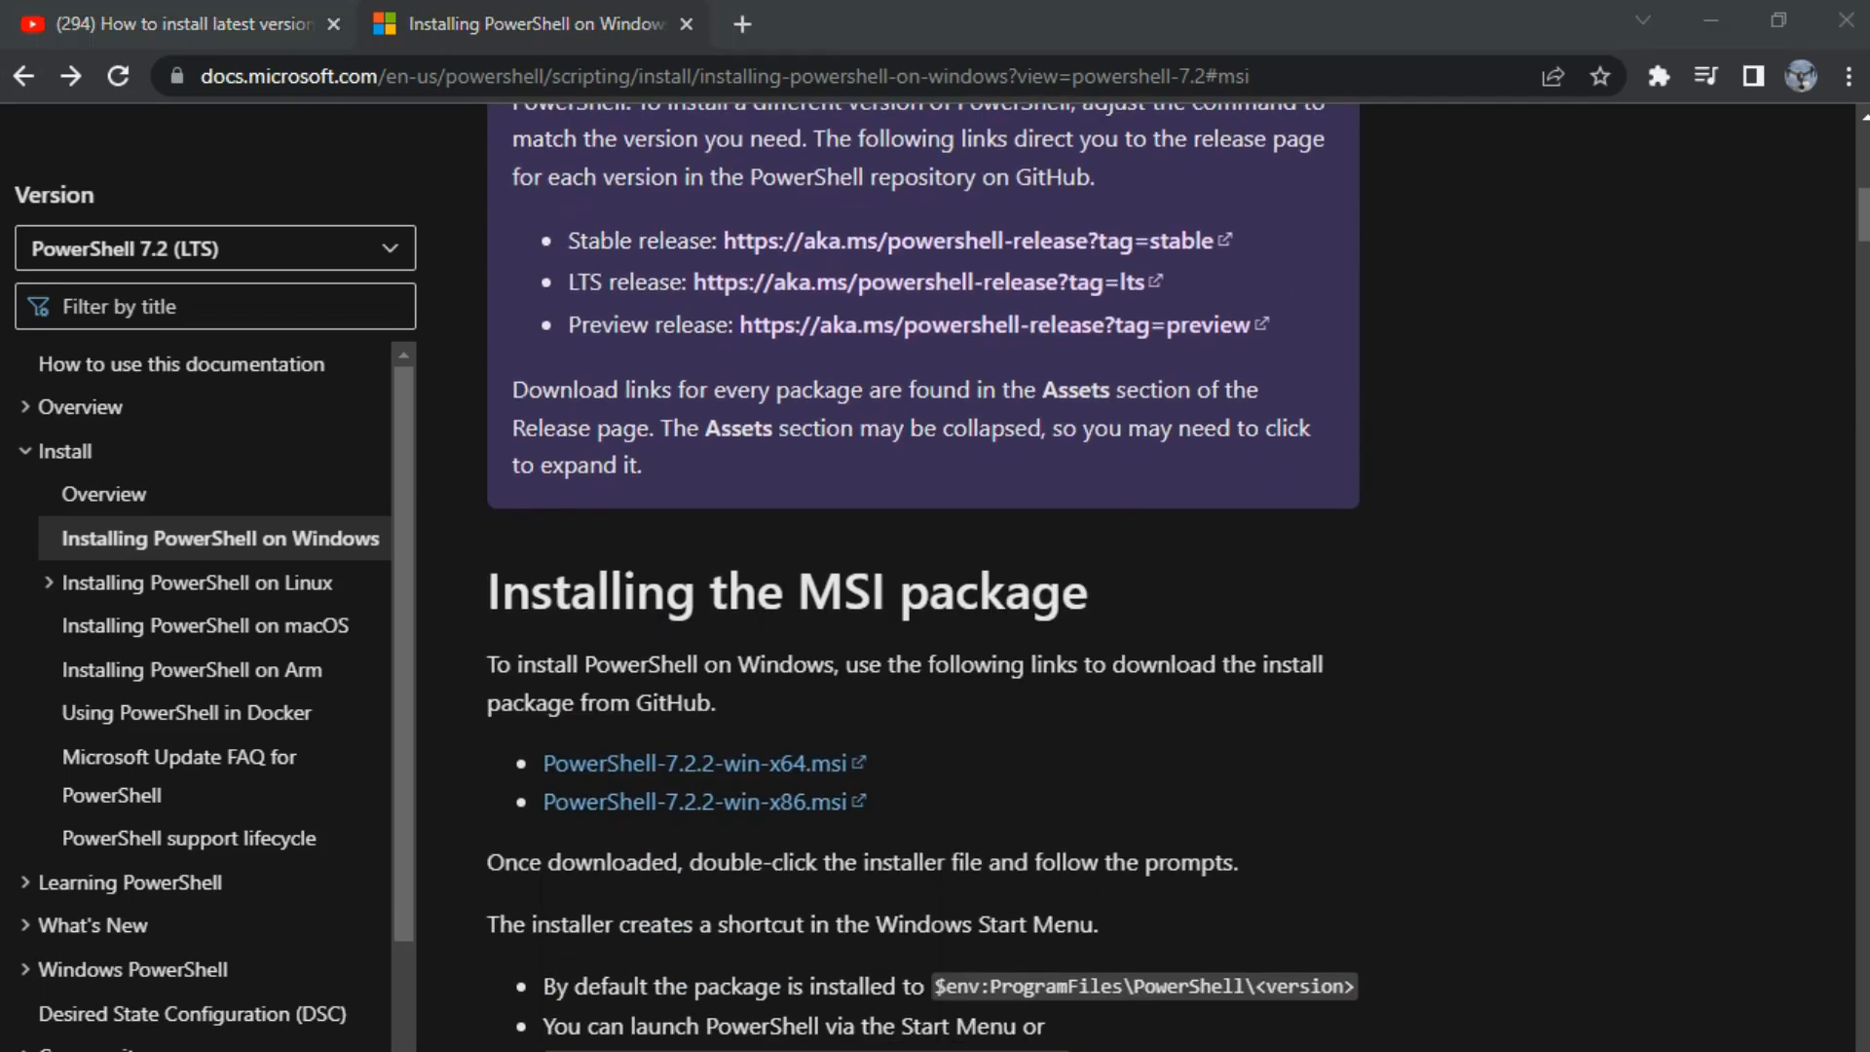
{"action": "scroll", "scroll_direction": "down", "scroll_amount": 3}
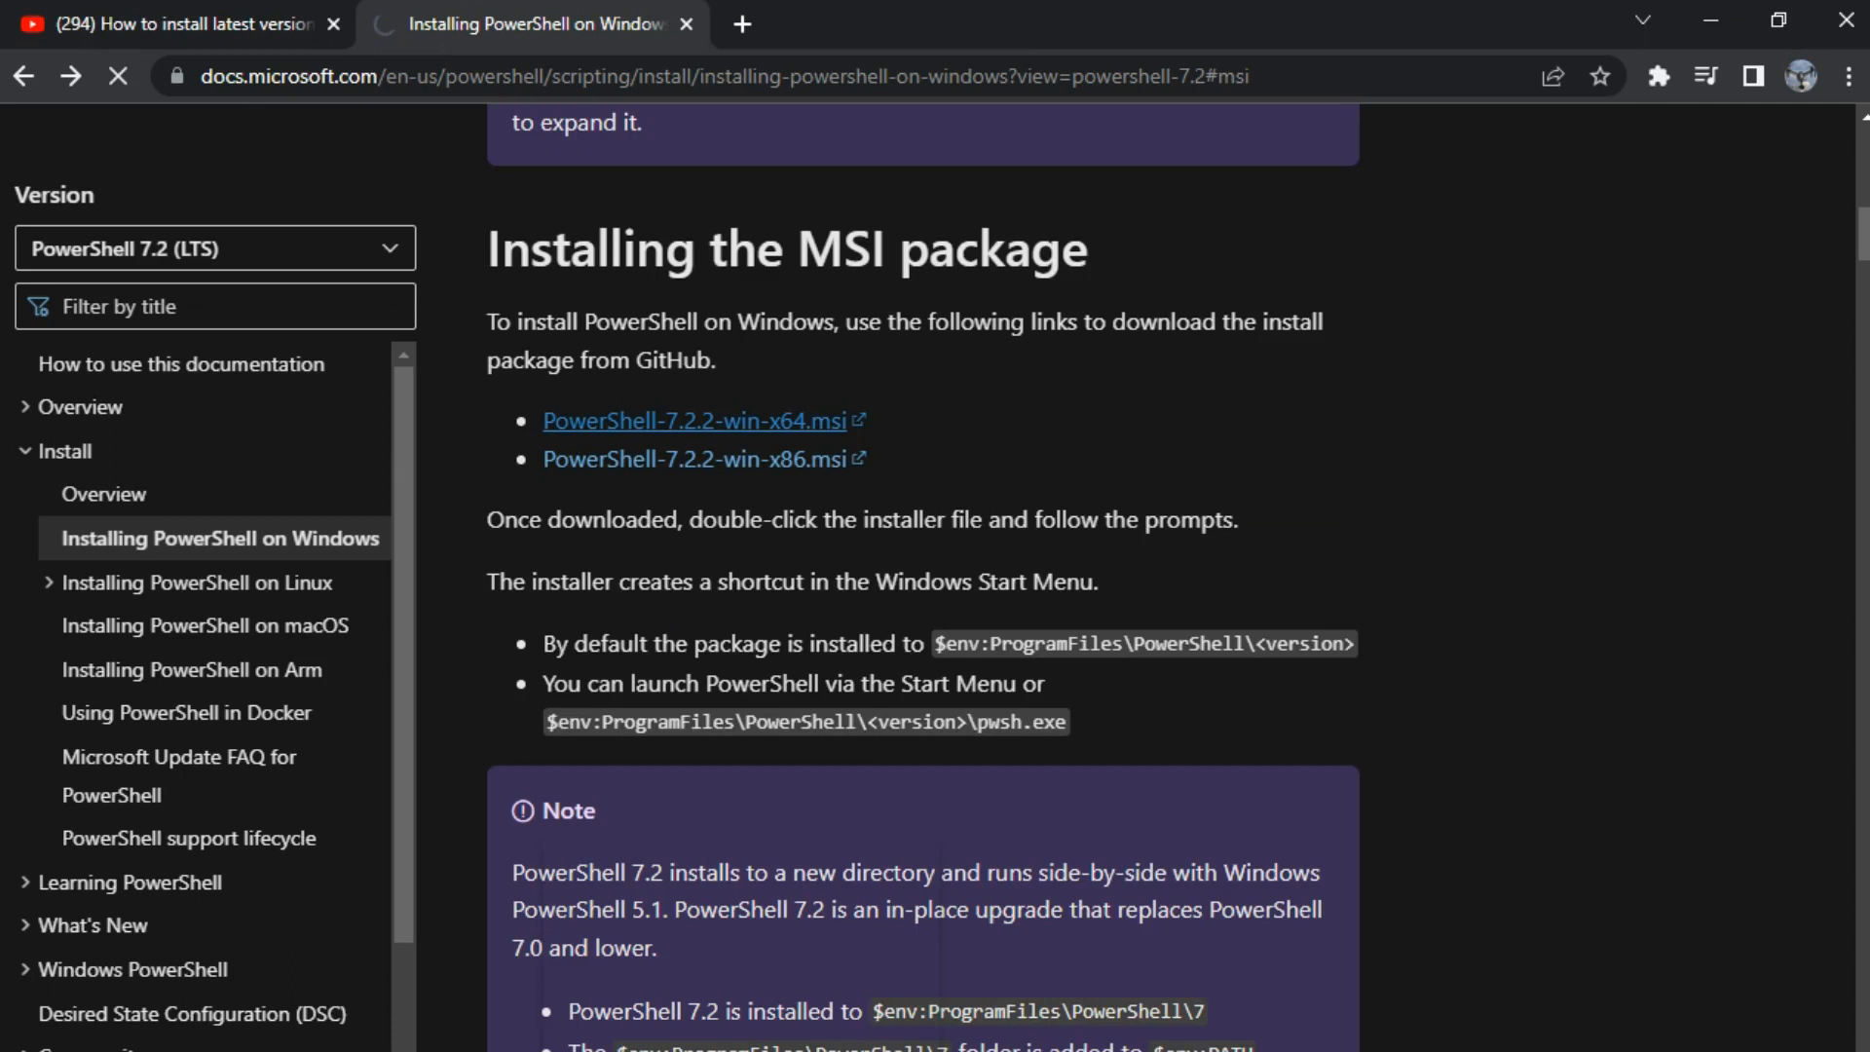
- Download PowerShell-7.2.2-win-x64.msi with IDM into the Downloads\Programs folder
{"action": "left_click", "coordinate": [698, 421]}
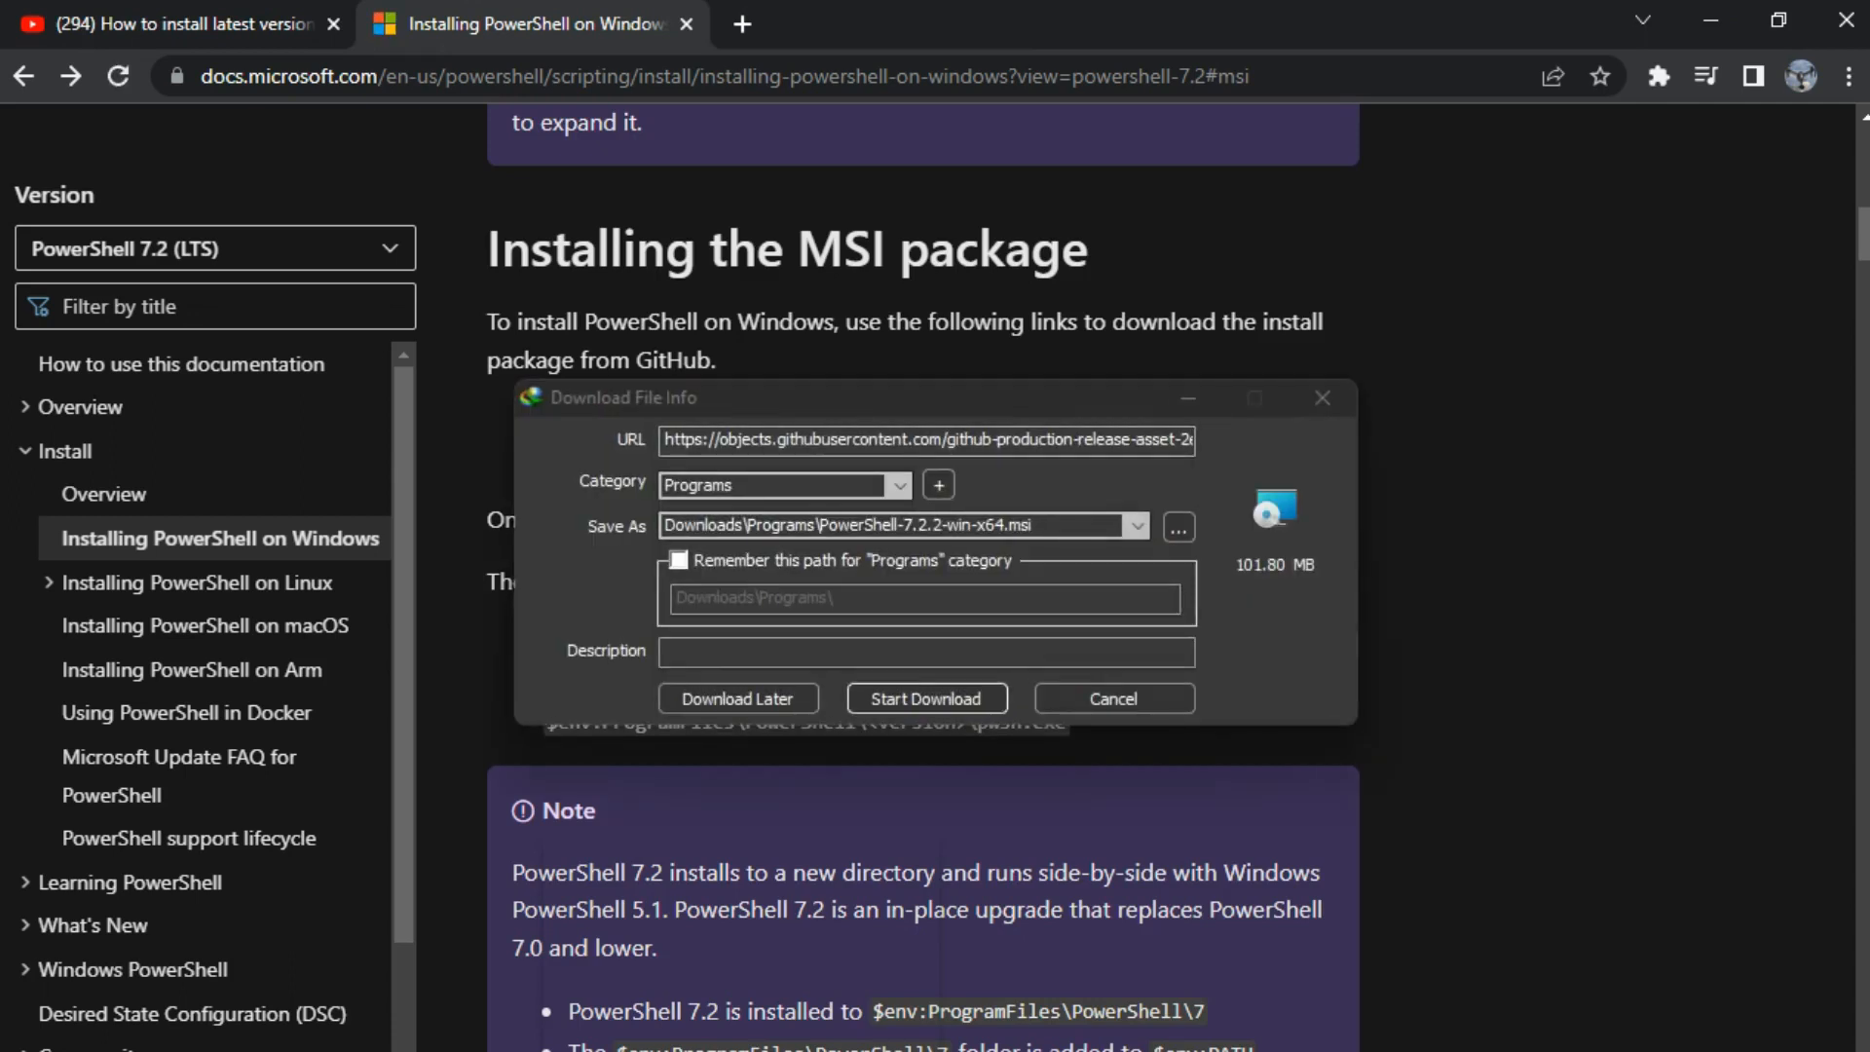
{"action": "left_click", "coordinate": [924, 697]}
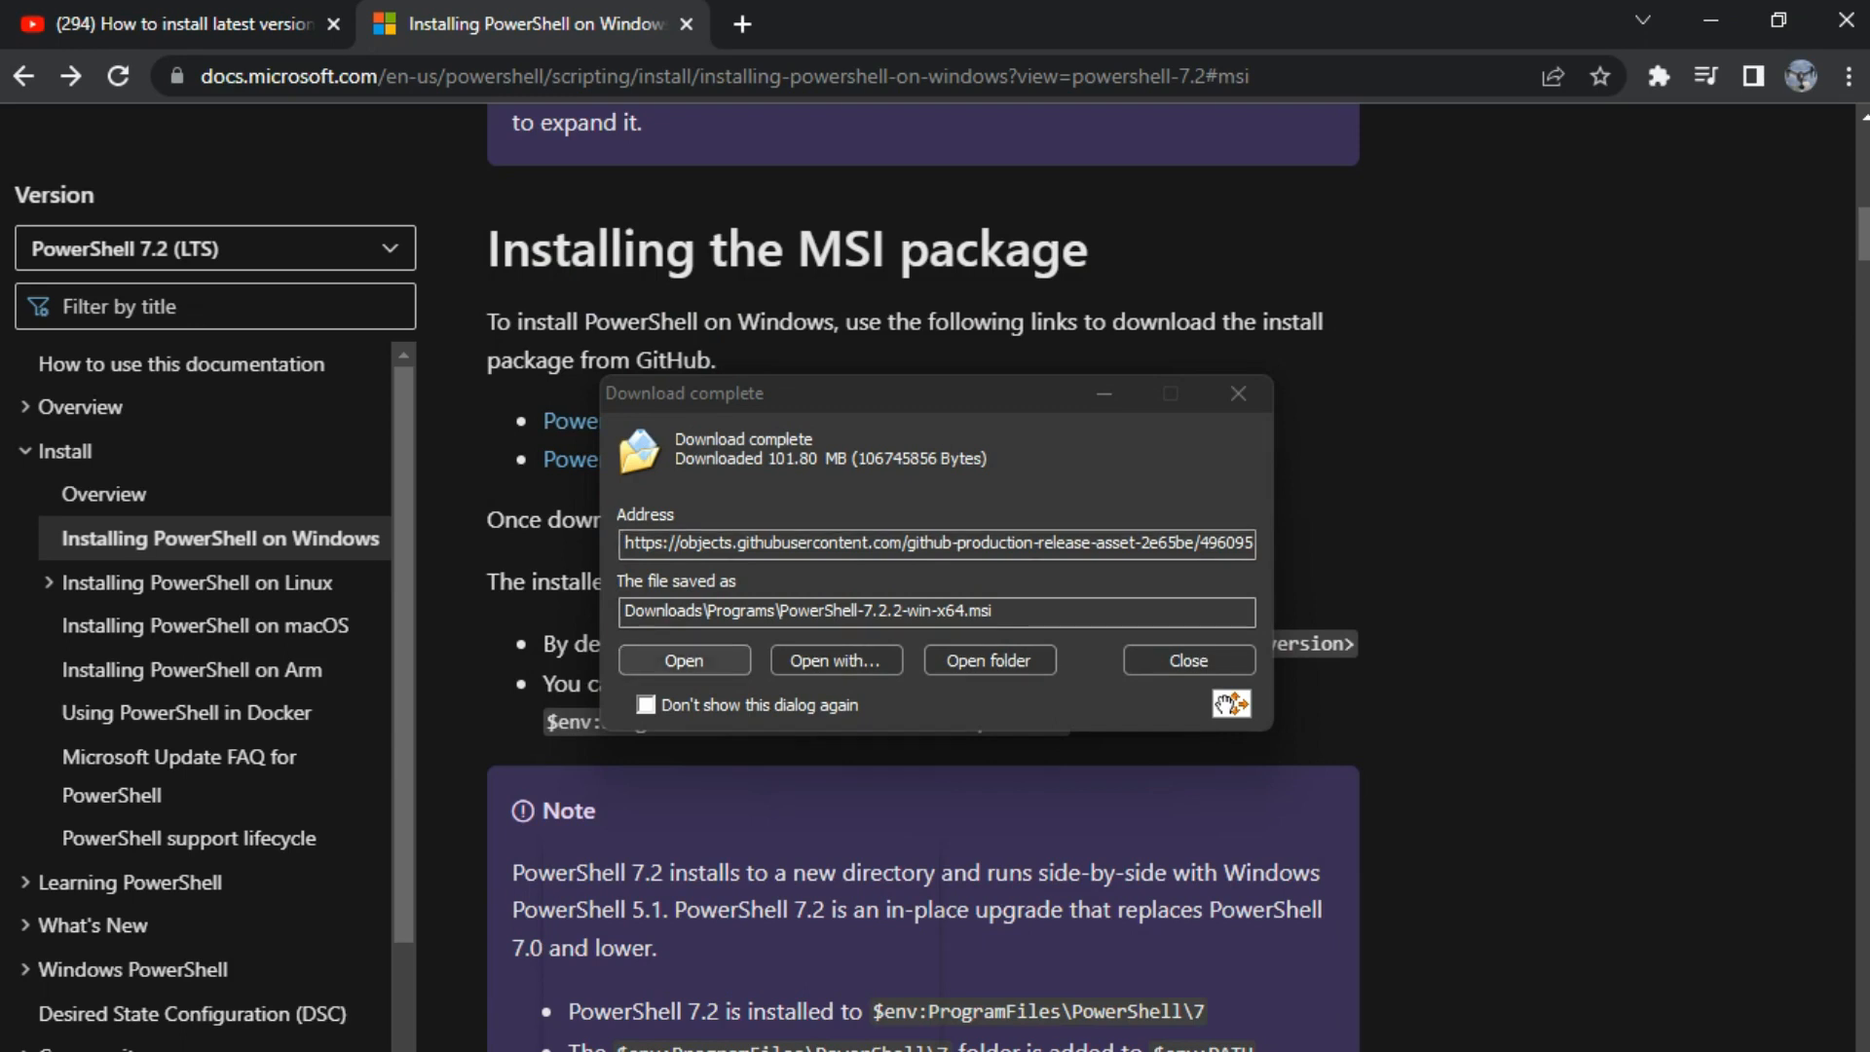
- Run the downloaded MSI from IDM's Download complete dialog
{"action": "left_click", "coordinate": [1186, 660]}
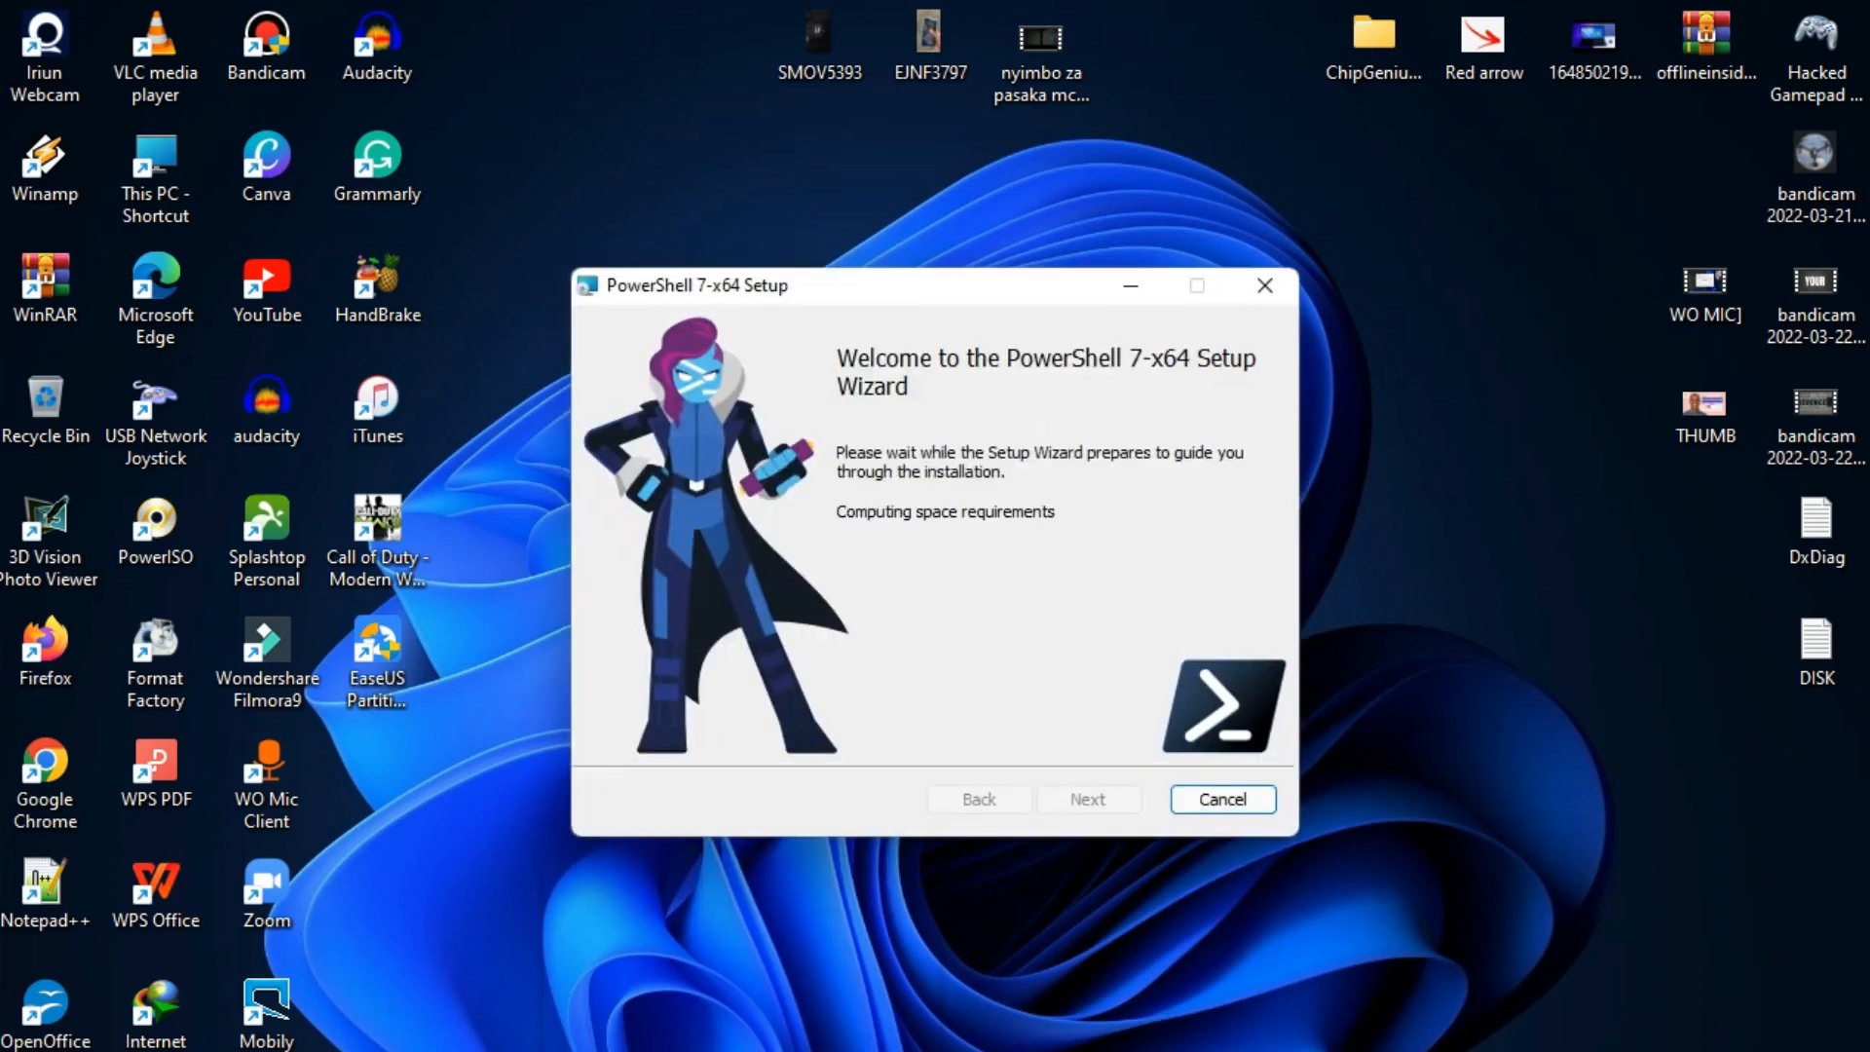
- Install to C:\Program Files\PowerShell\ with 'Open here' Explorer menus enabled and default update settings
{"action": "left_click", "coordinate": [1085, 798]}
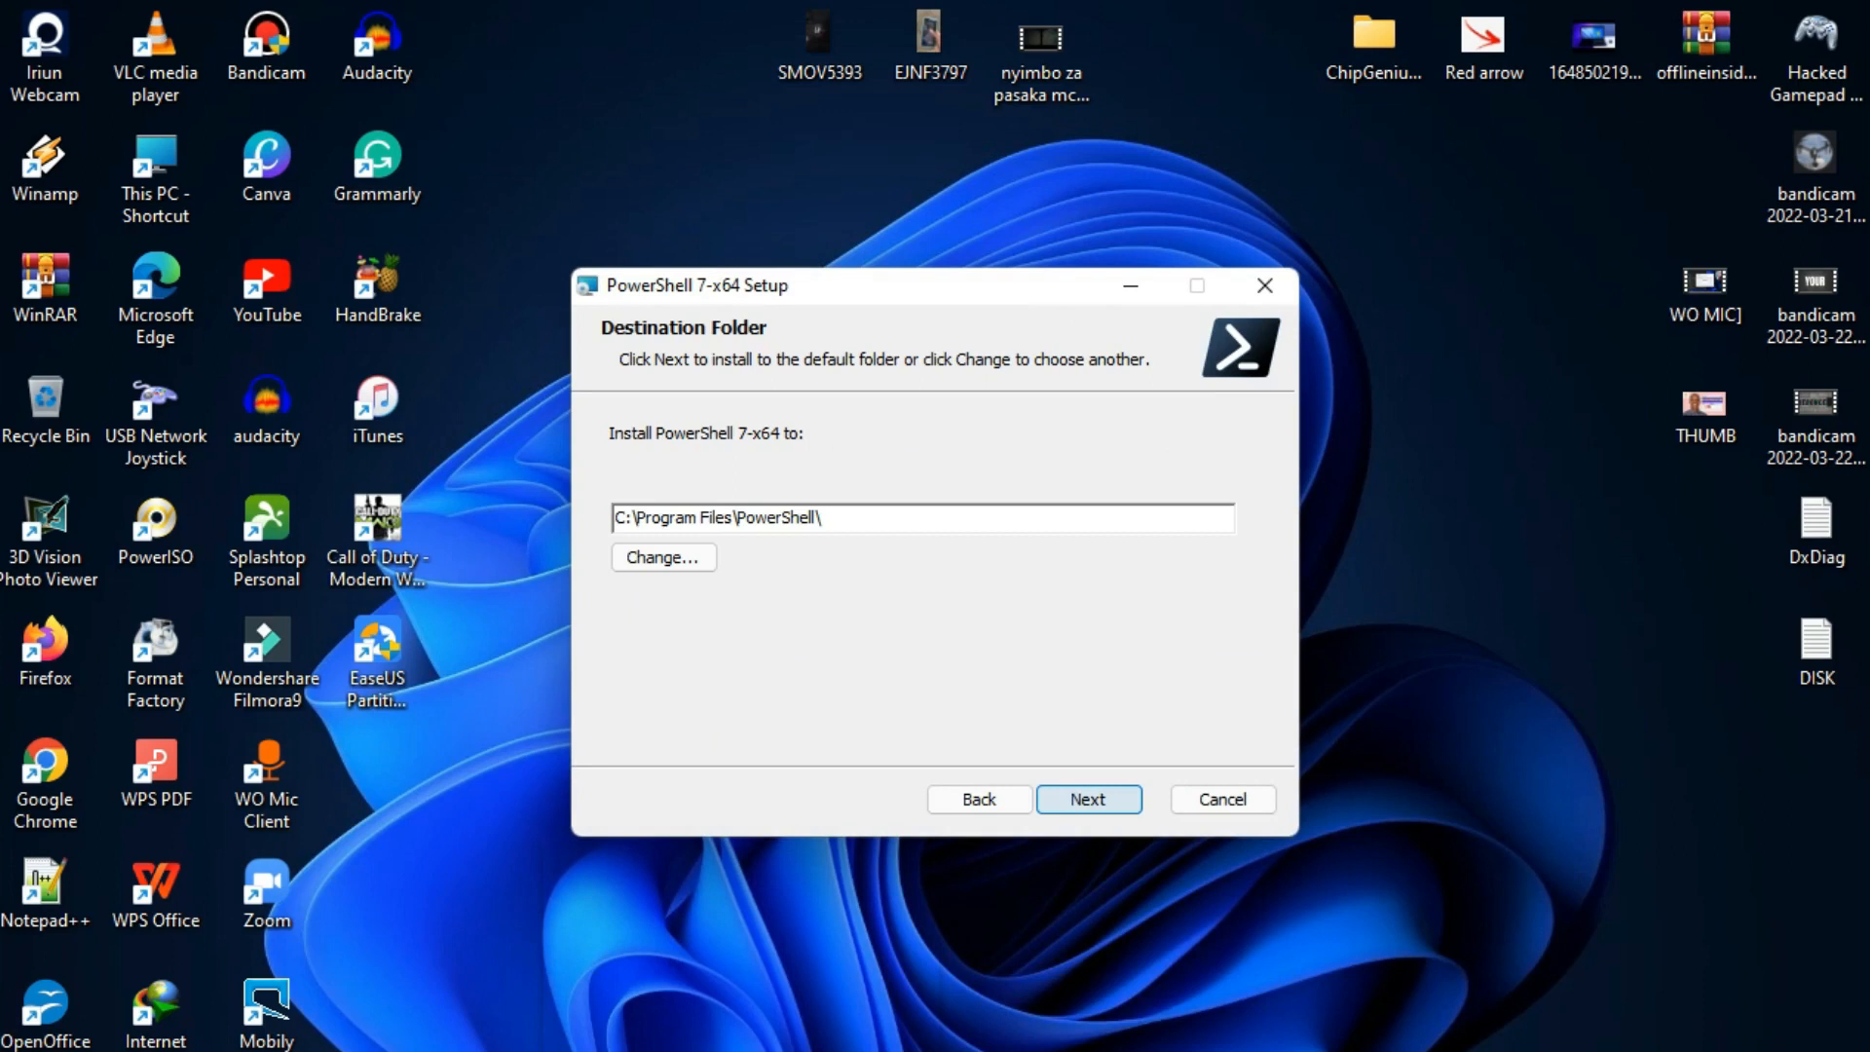
{"action": "left_click", "coordinate": [1087, 798]}
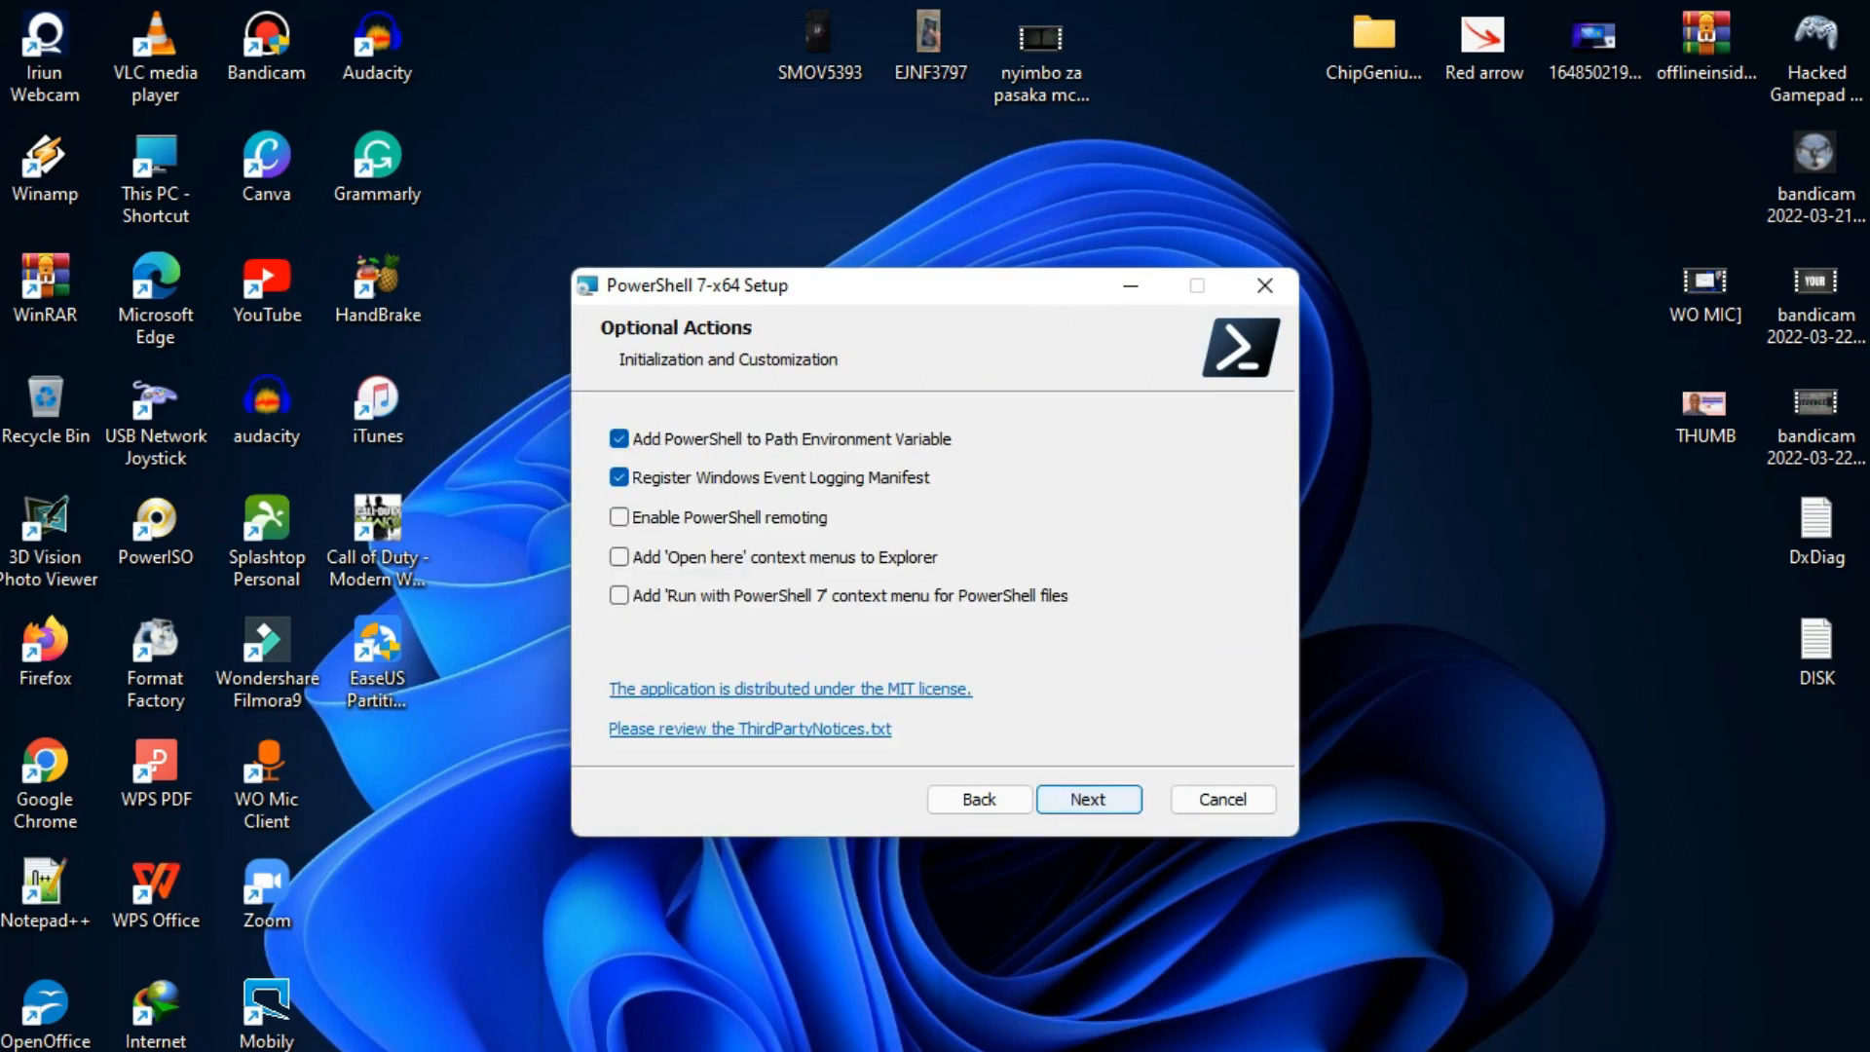
{"action": "left_click", "coordinate": [619, 557]}
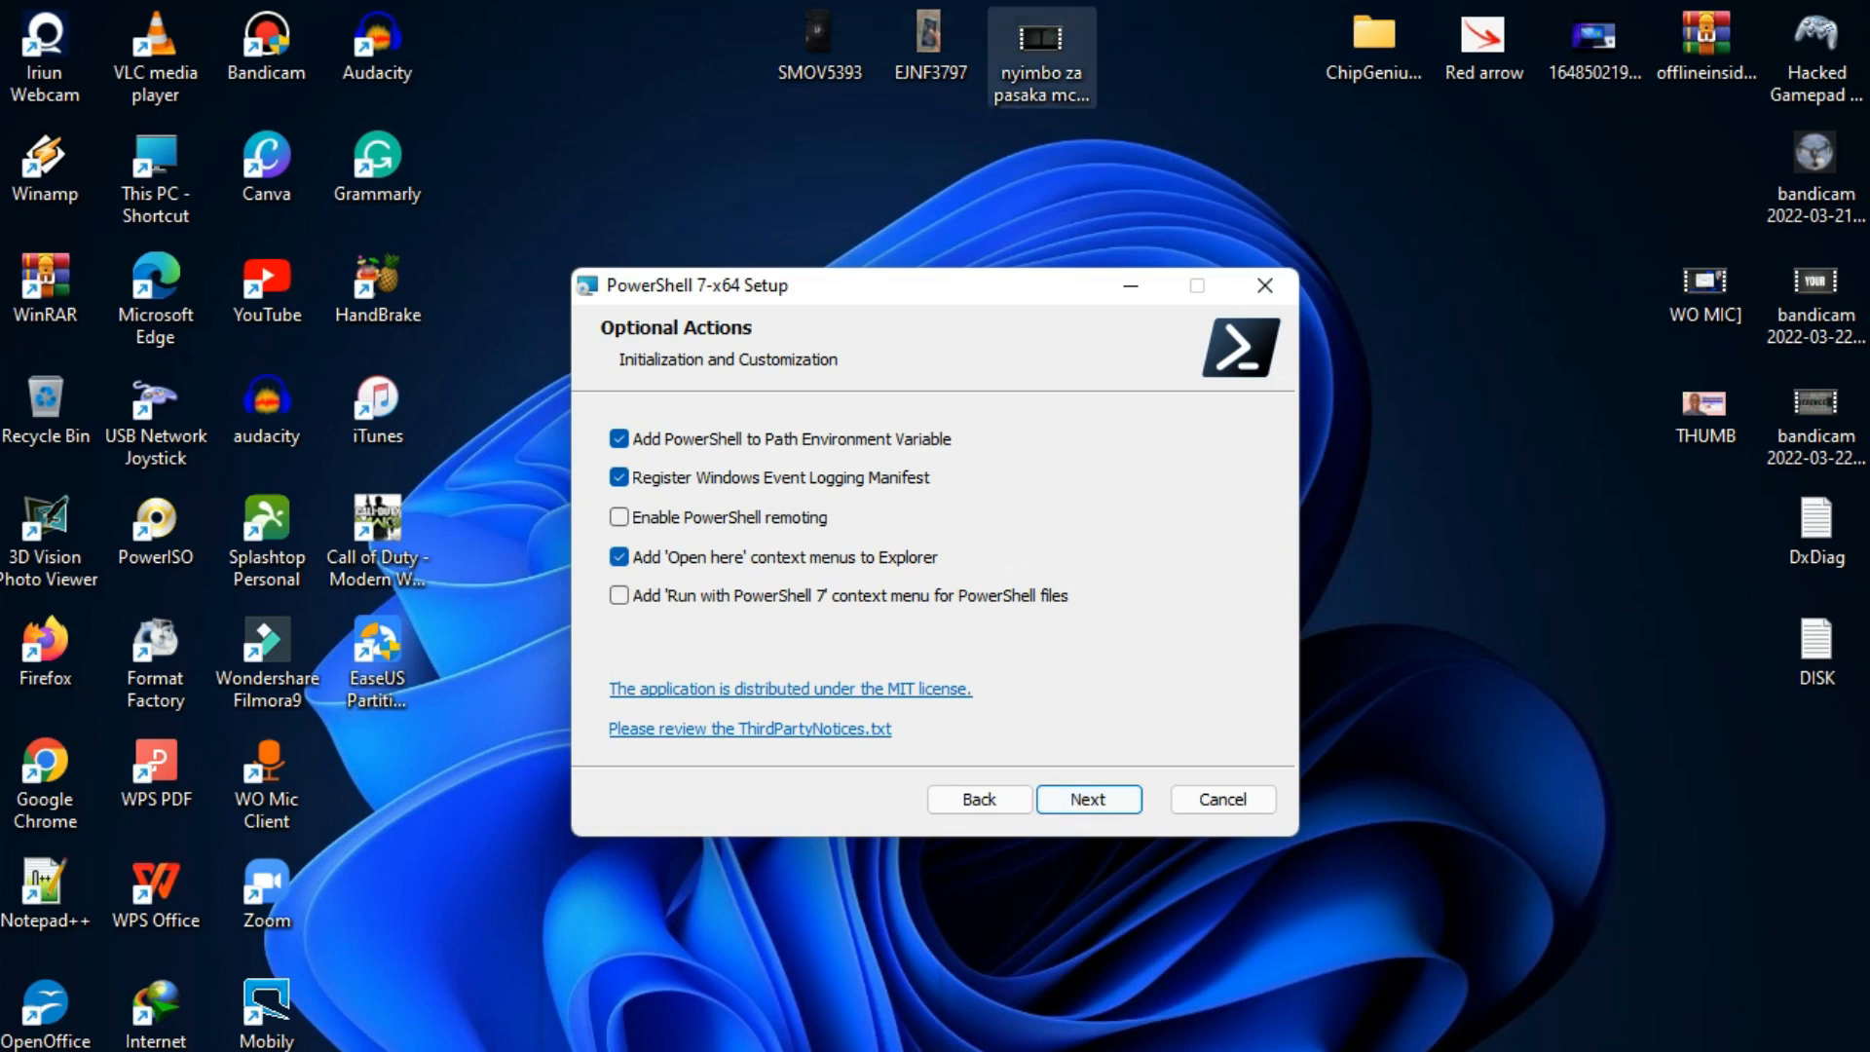
{"action": "left_click", "coordinate": [1087, 799]}
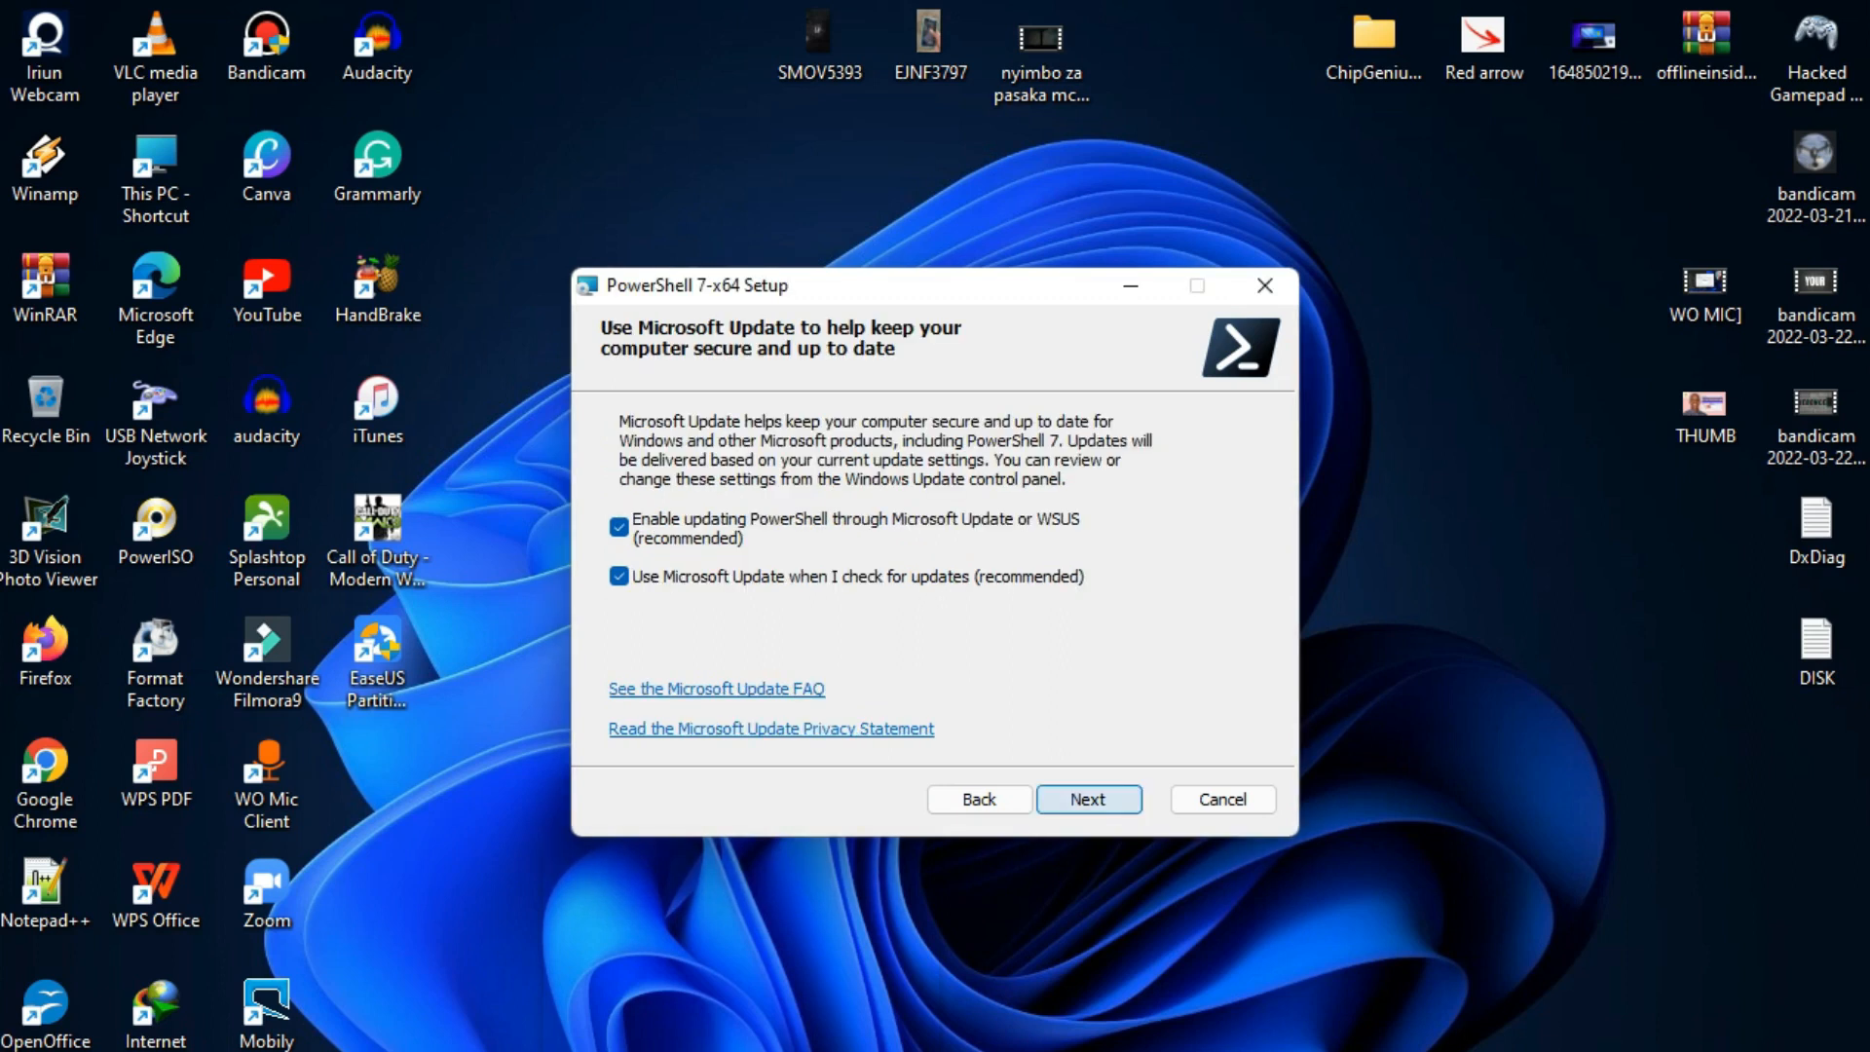
{"action": "left_click", "coordinate": [1087, 798]}
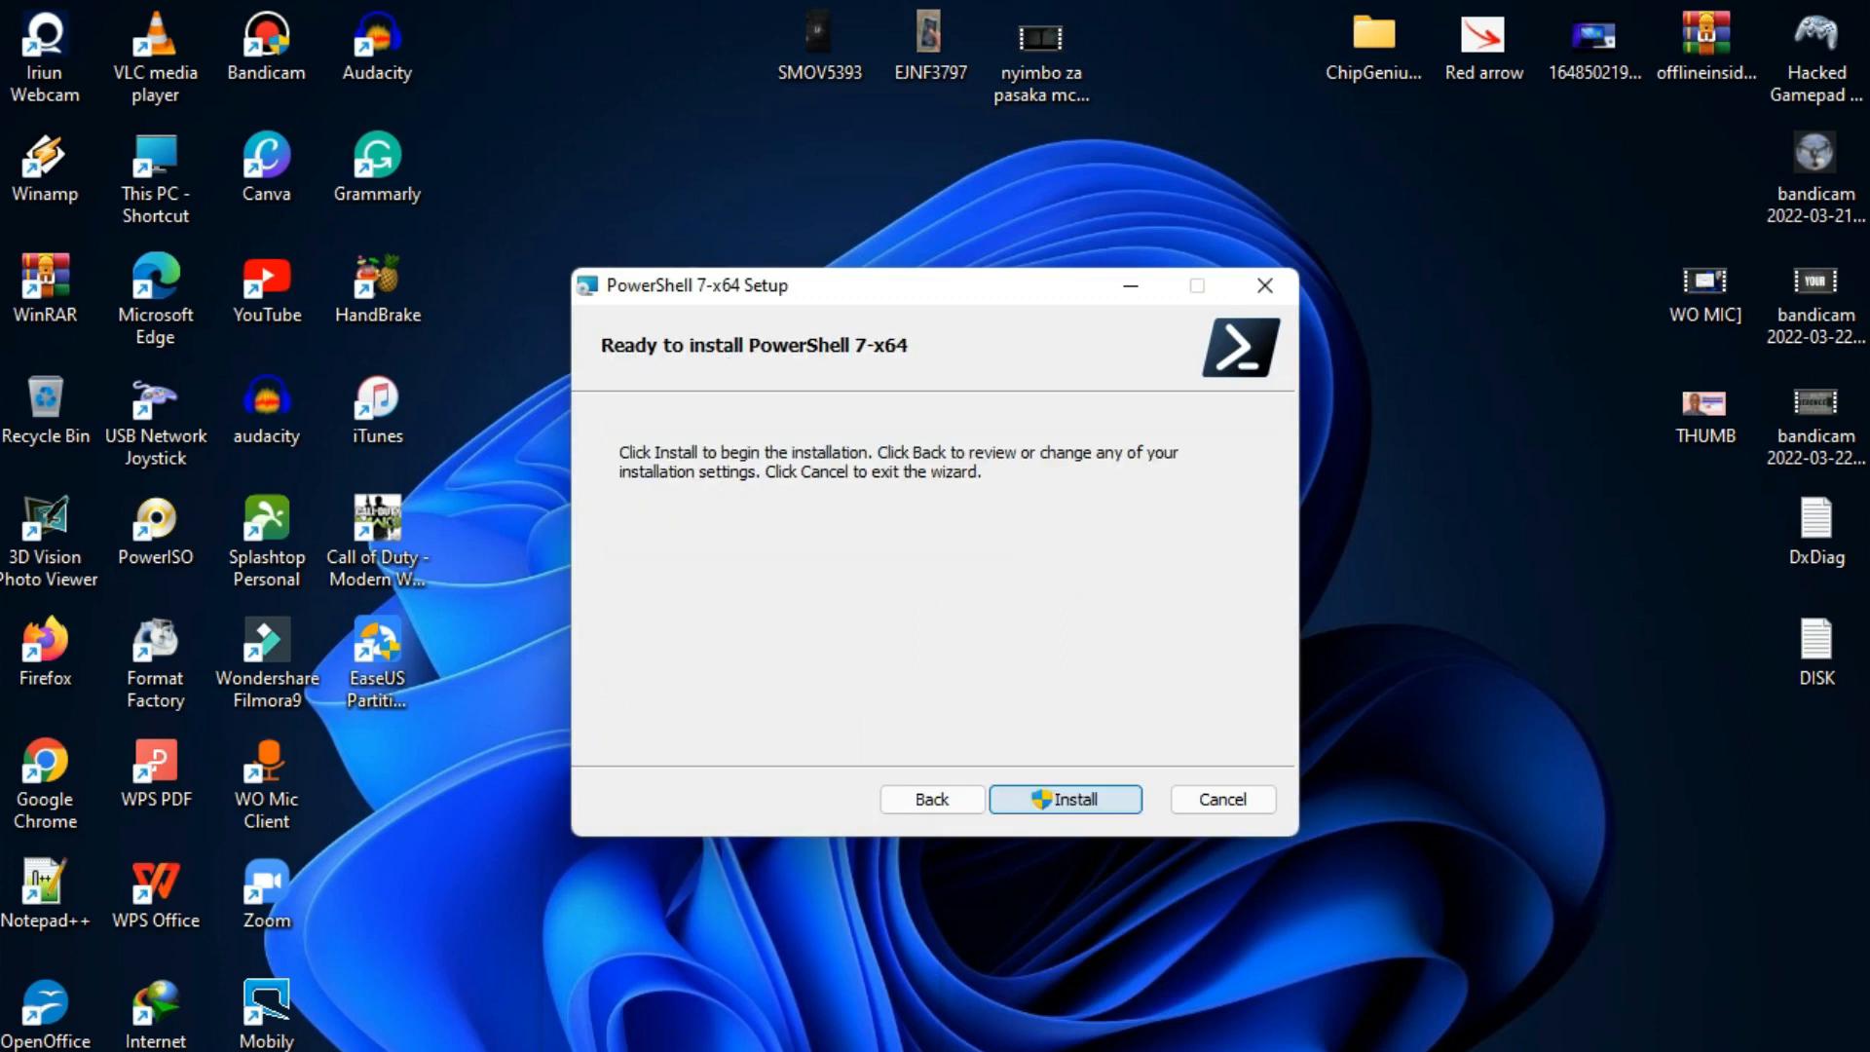
{"action": "left_click", "coordinate": [1064, 798]}
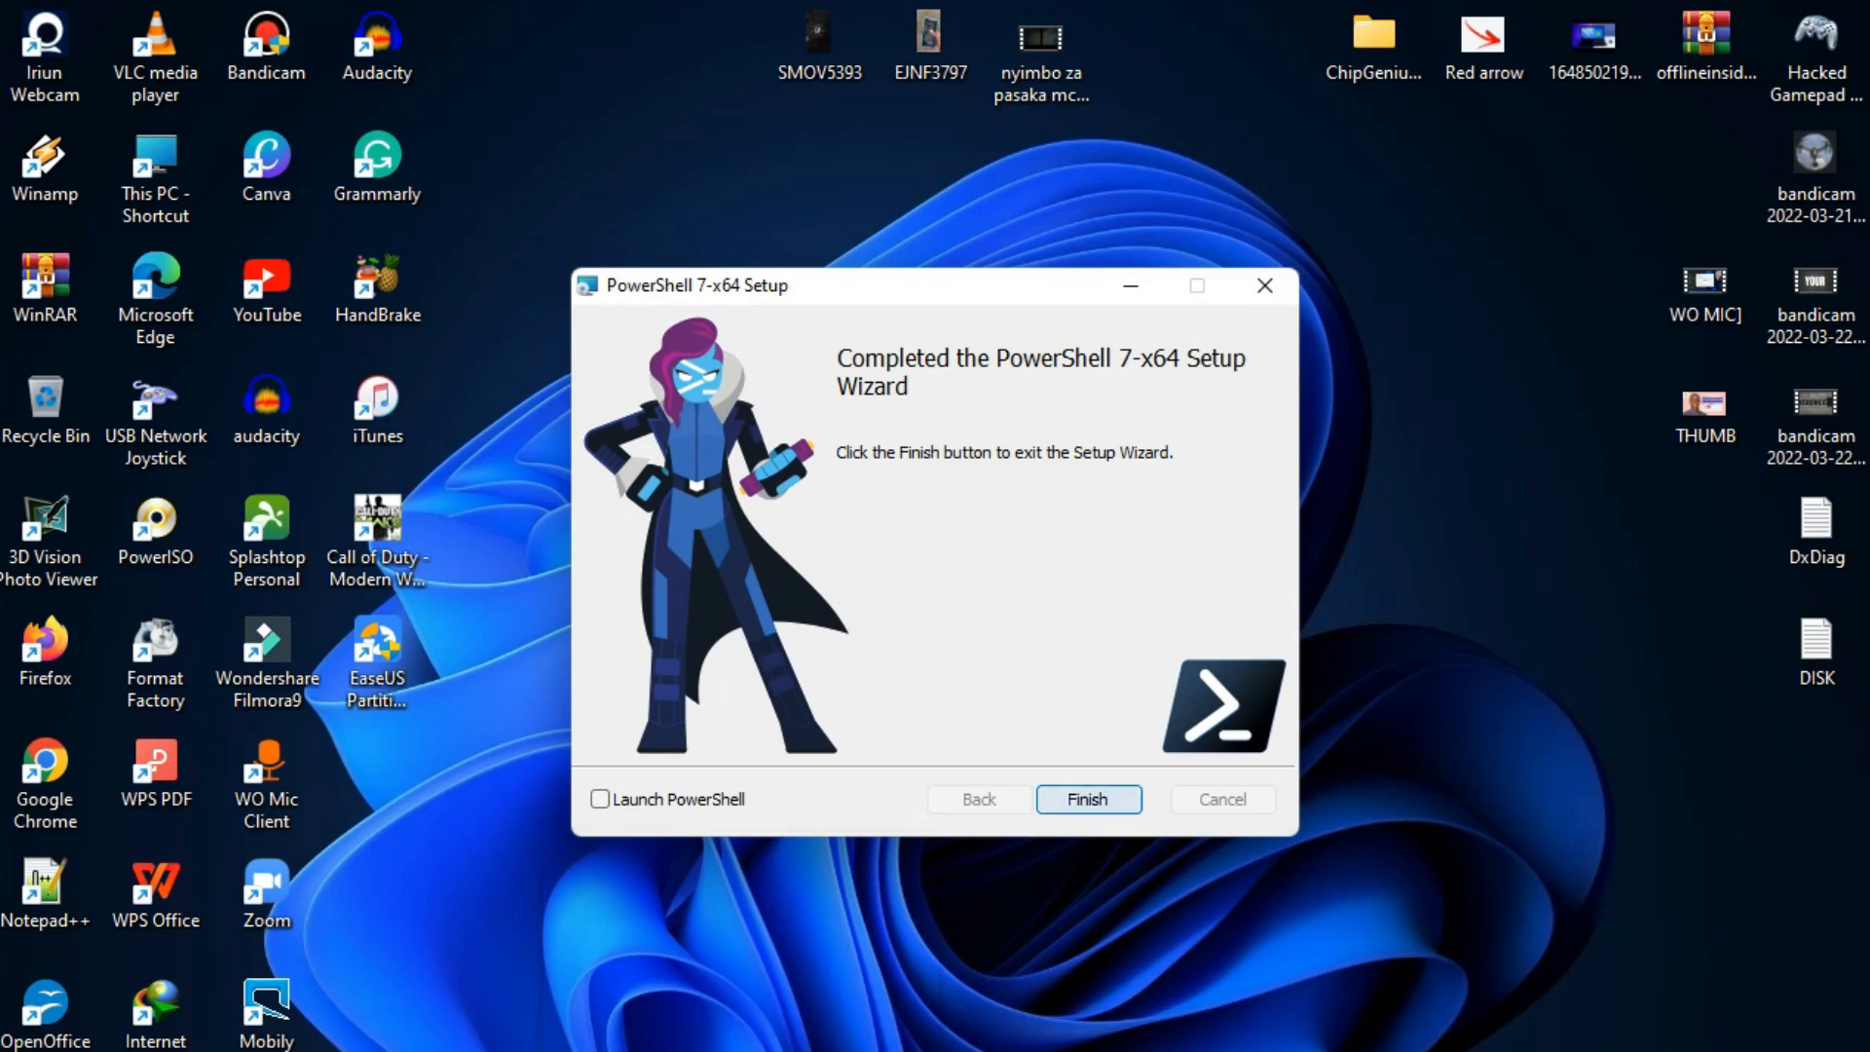
- Finish the setup wizard with Launch PowerShell ticked
{"action": "left_click", "coordinate": [598, 799]}
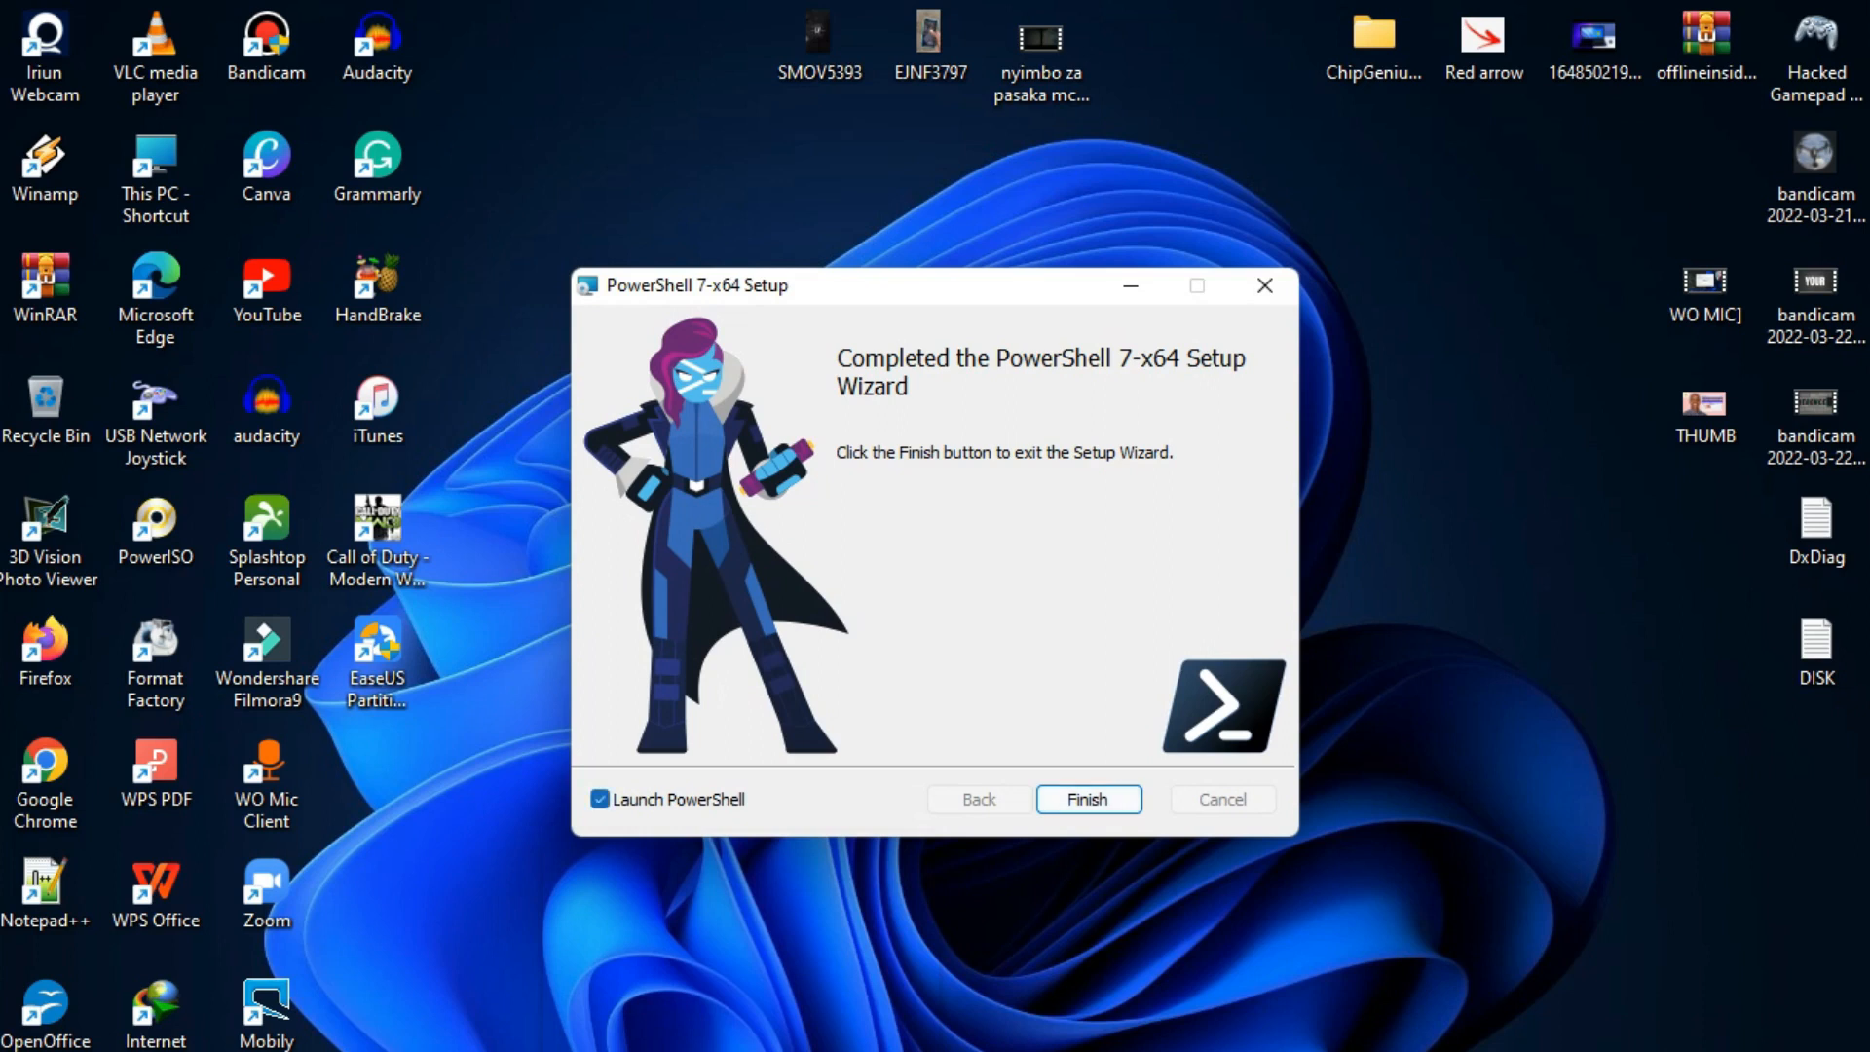
{"action": "left_click", "coordinate": [1087, 799]}
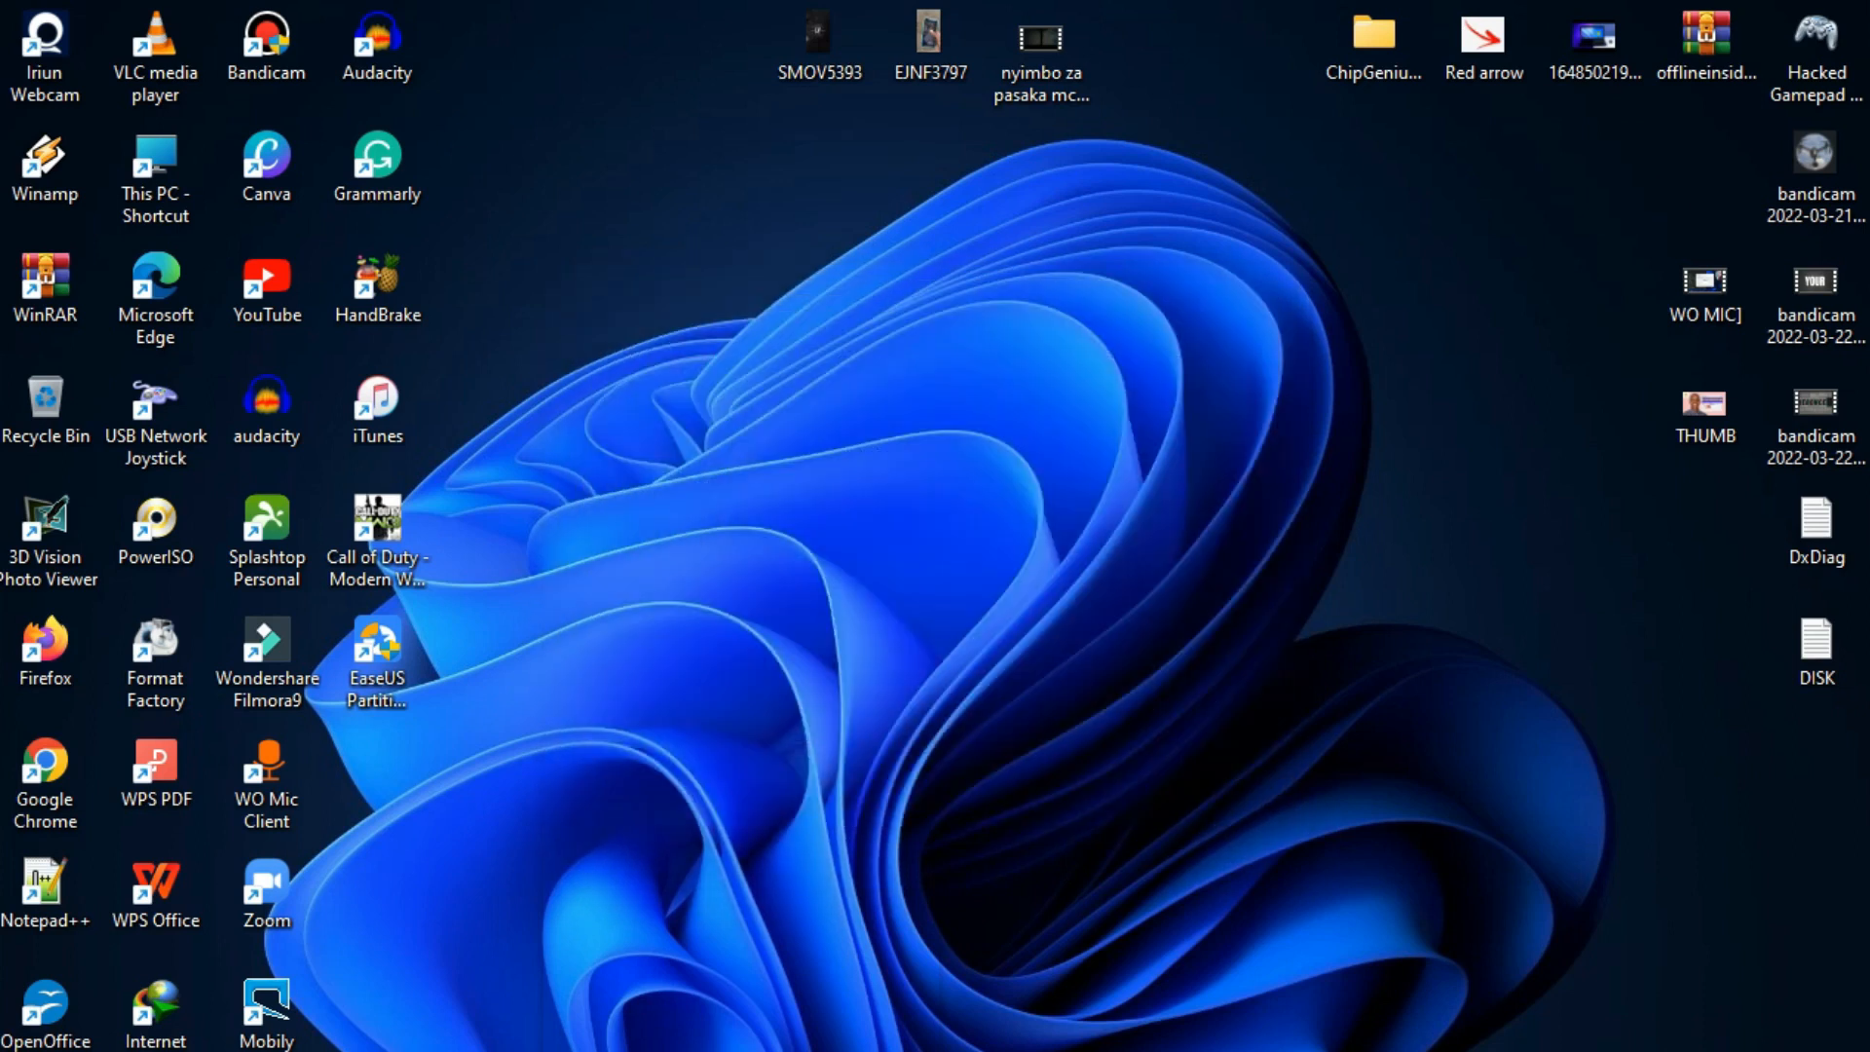